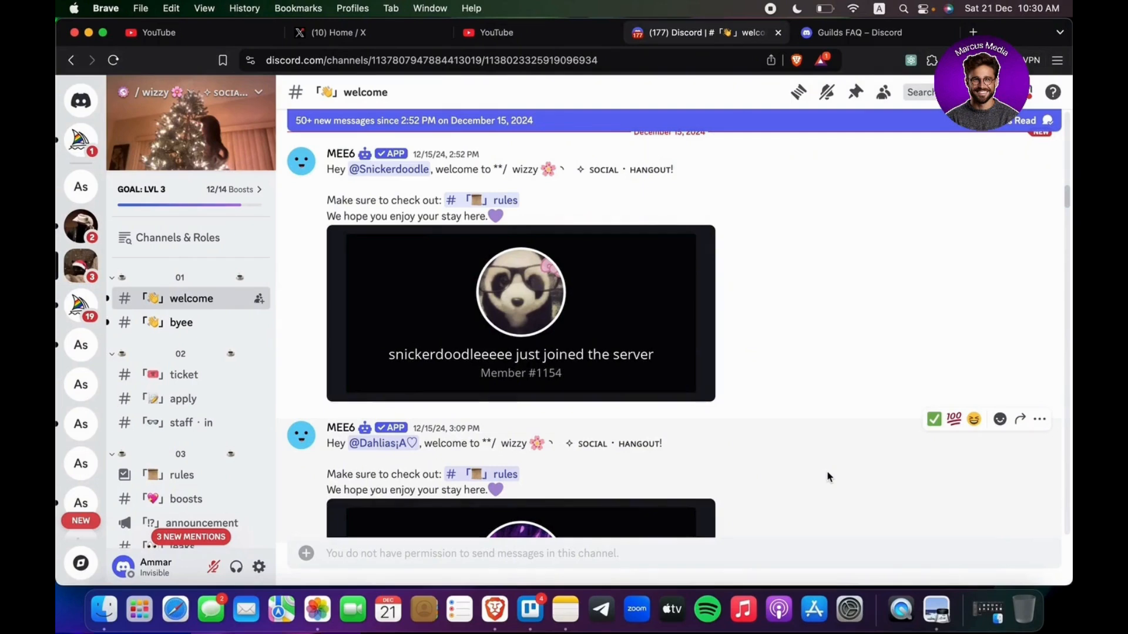
pyautogui.moveTo(766, 472)
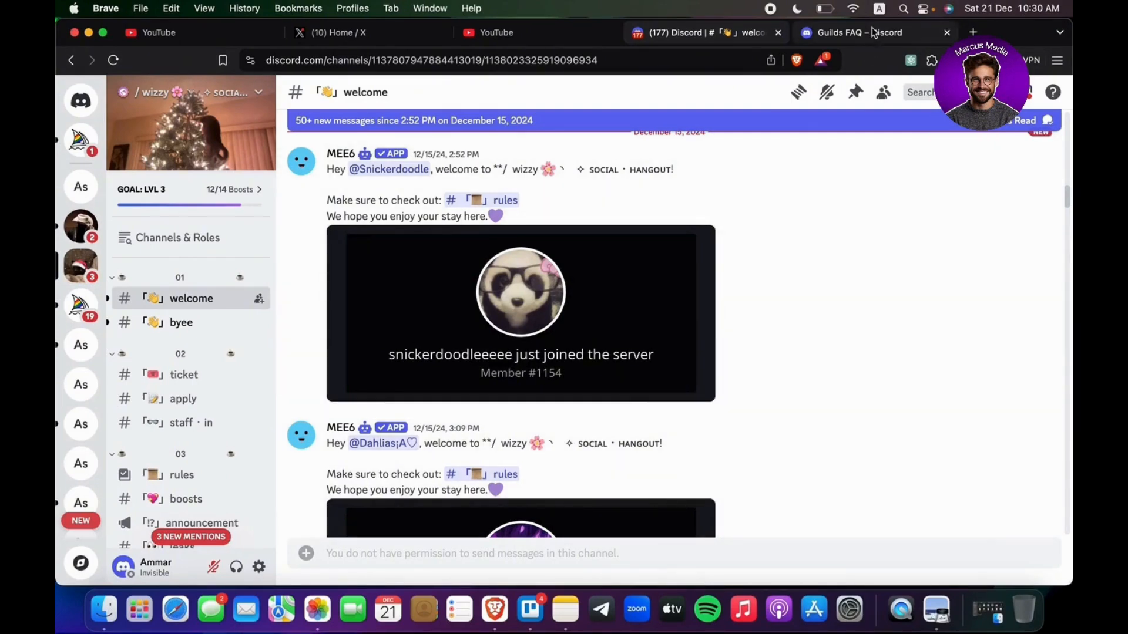
# - Show the Guilds FAQ article and read from What Are Guilds down to How To Create A Guild
pyautogui.click(859, 33)
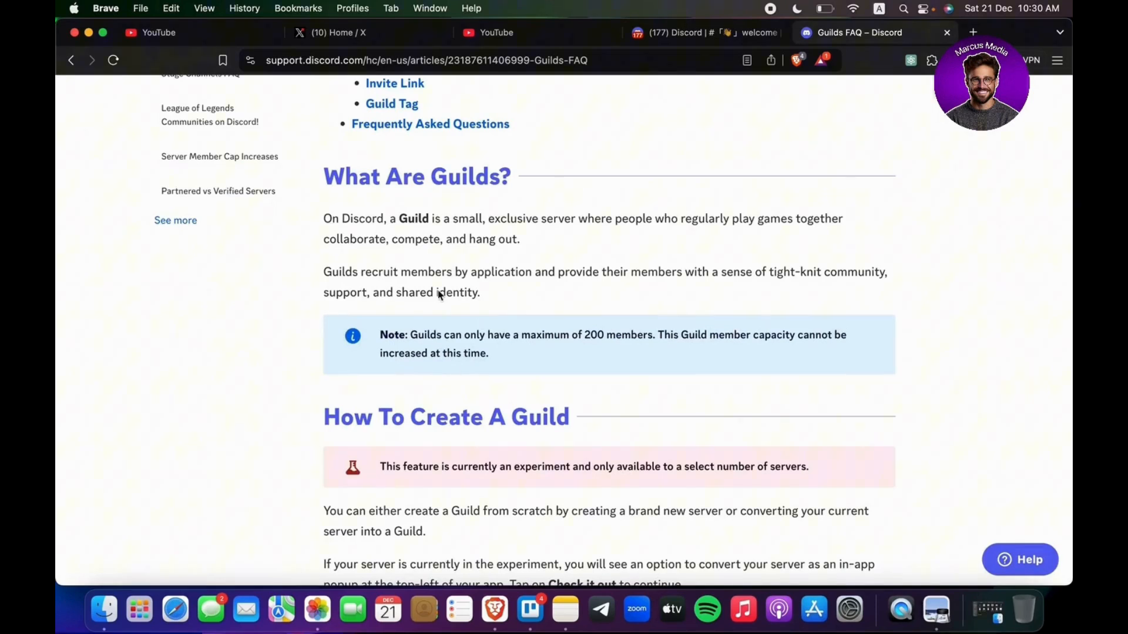
pyautogui.moveTo(387, 402)
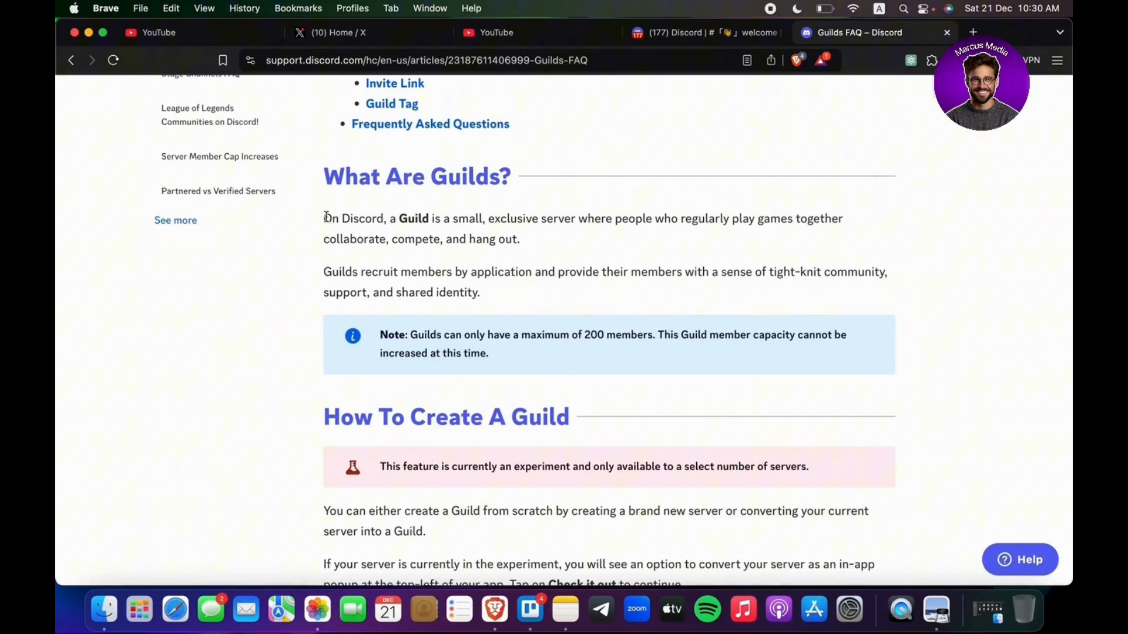
pyautogui.moveTo(600, 243)
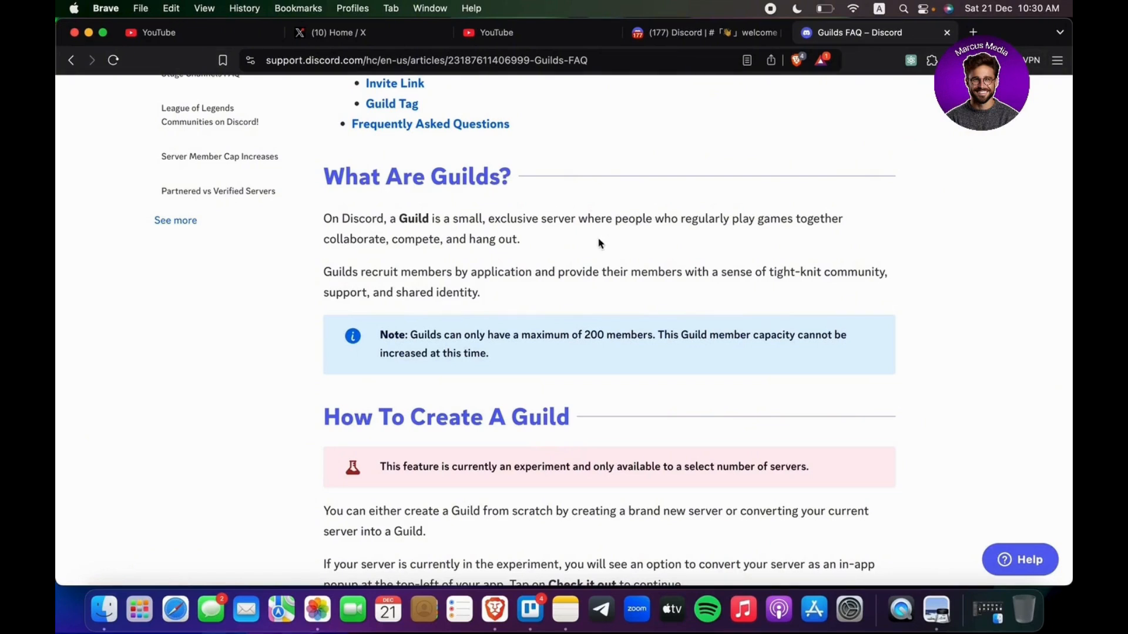
pyautogui.moveTo(639, 249)
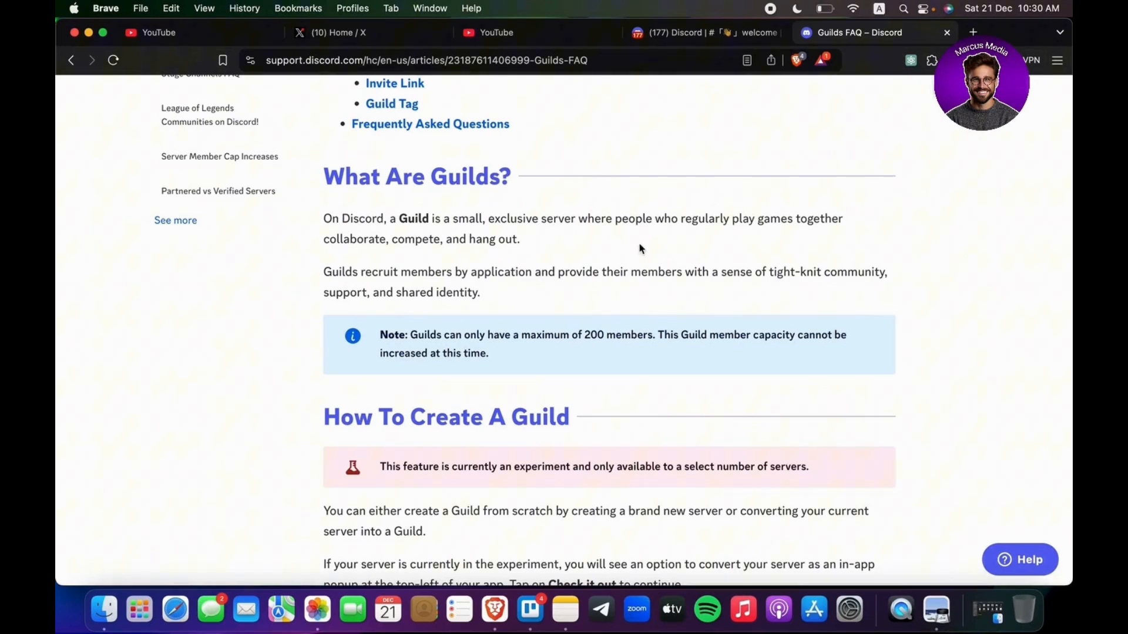
pyautogui.moveTo(309, 271)
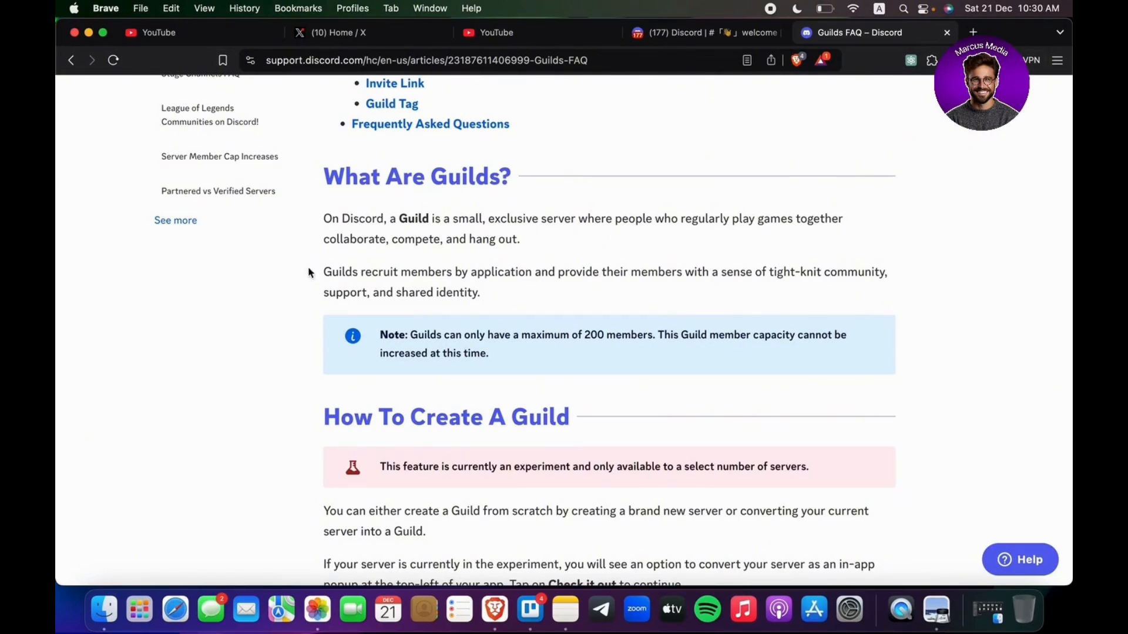
pyautogui.moveTo(285, 332)
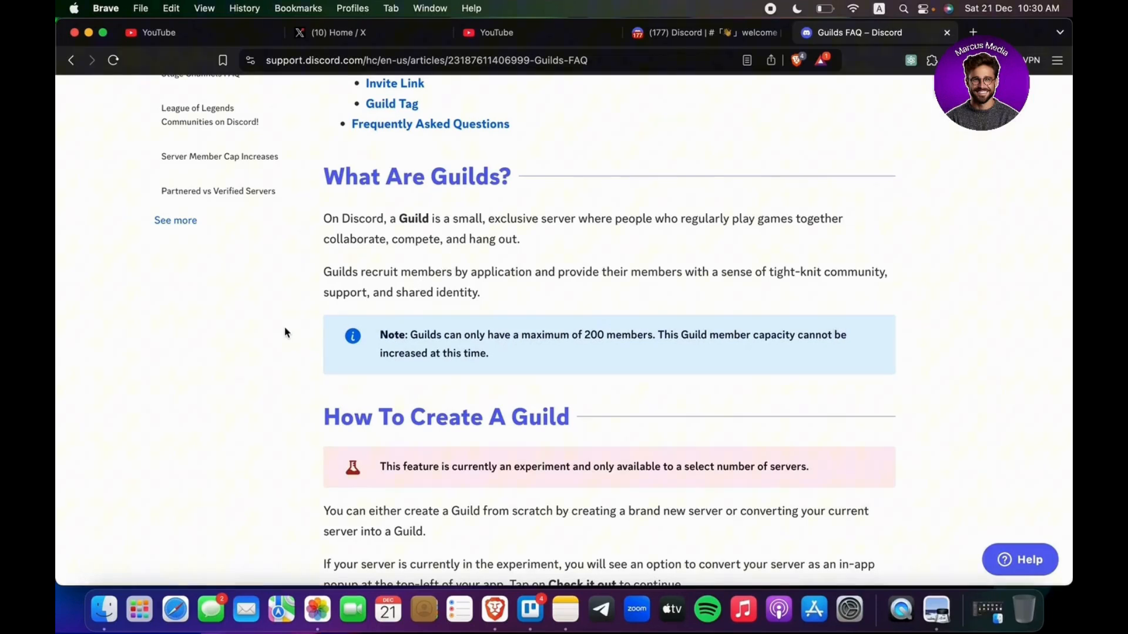
pyautogui.moveTo(495, 297)
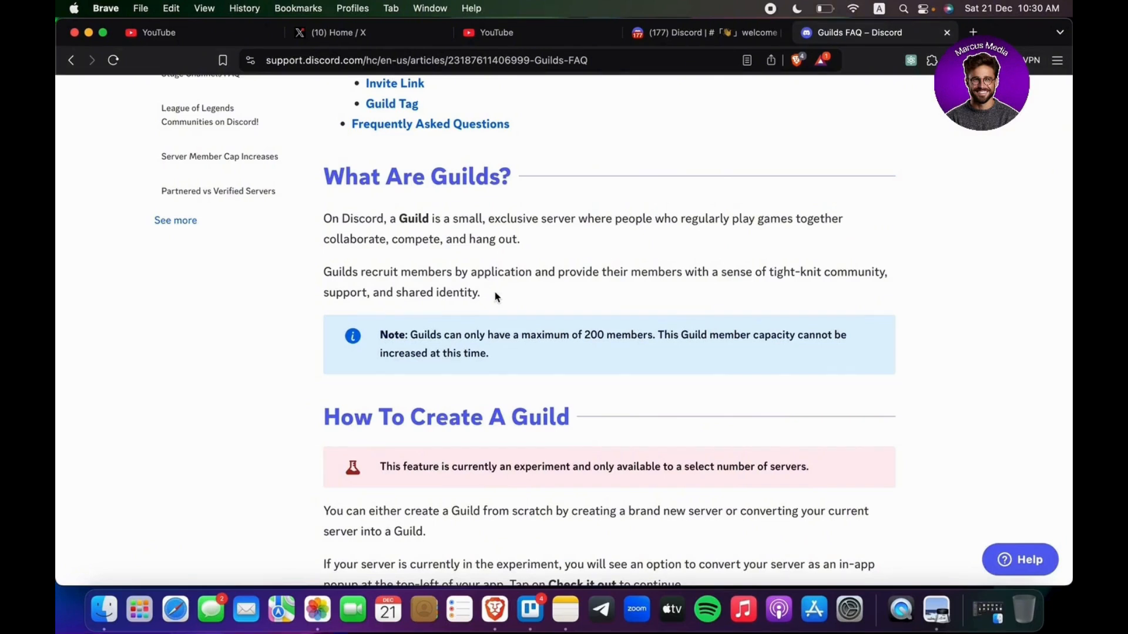
pyautogui.scroll(-3)
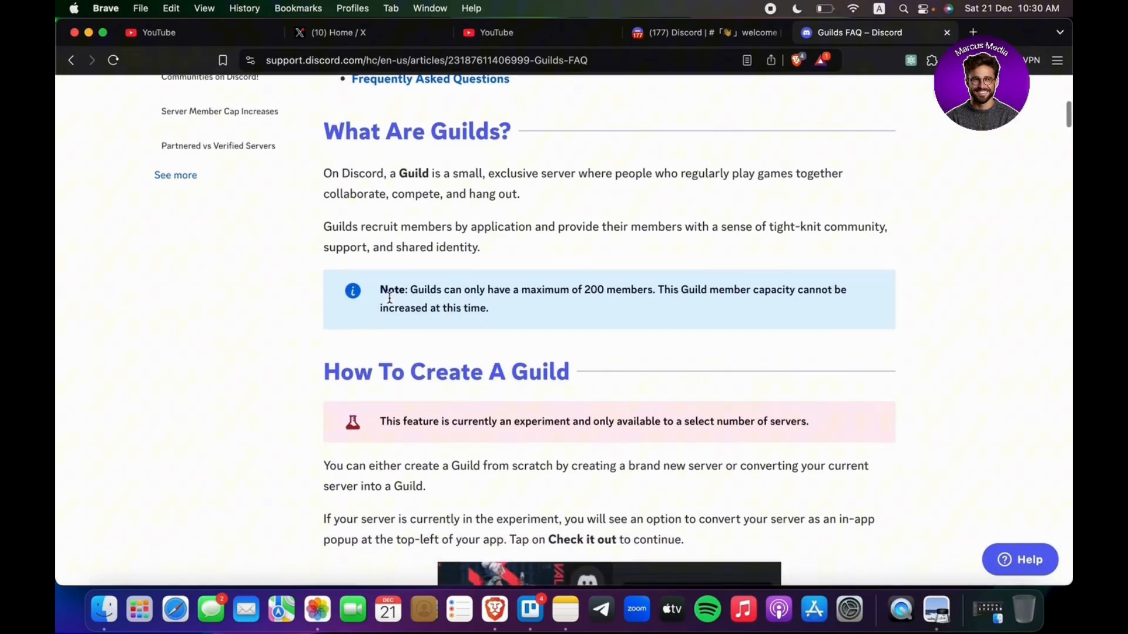
pyautogui.moveTo(408, 301)
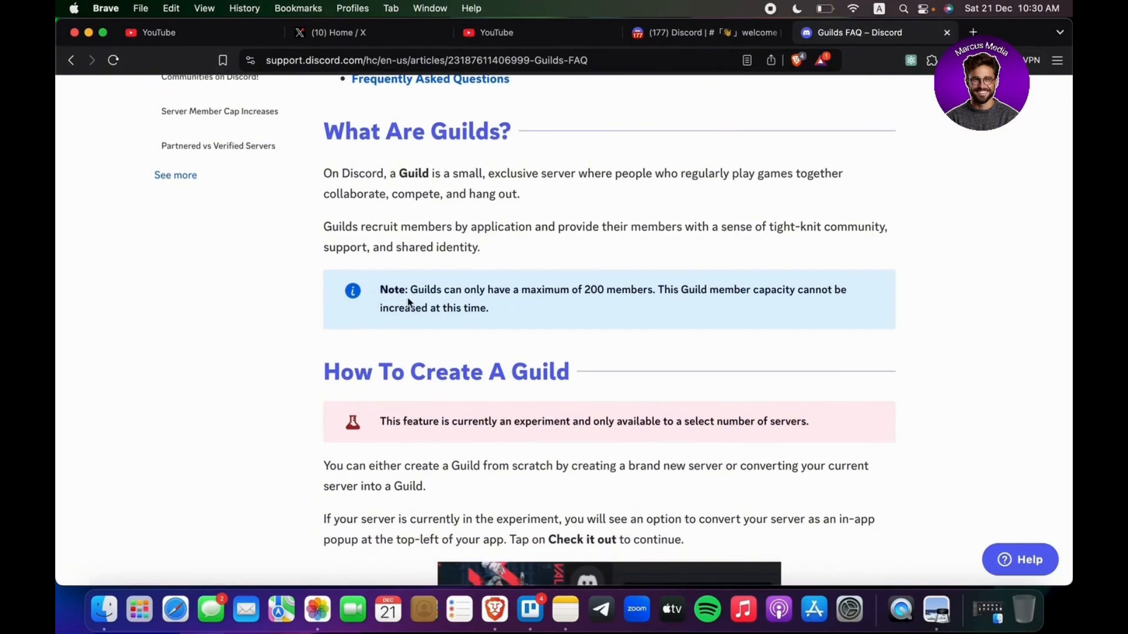
pyautogui.moveTo(468, 300)
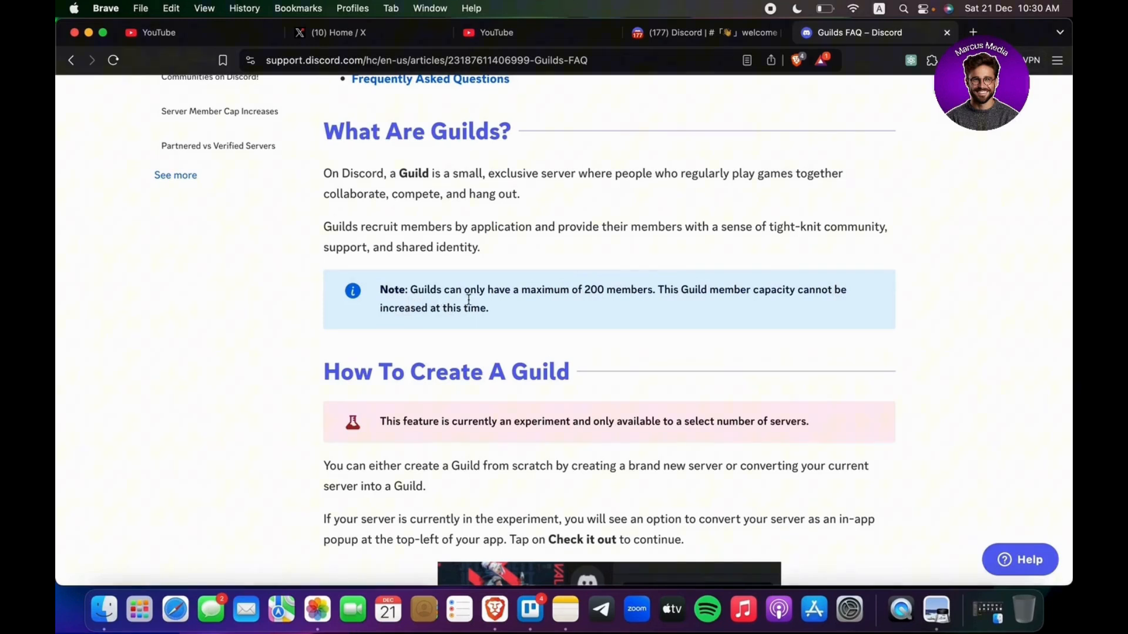
pyautogui.scroll(-3)
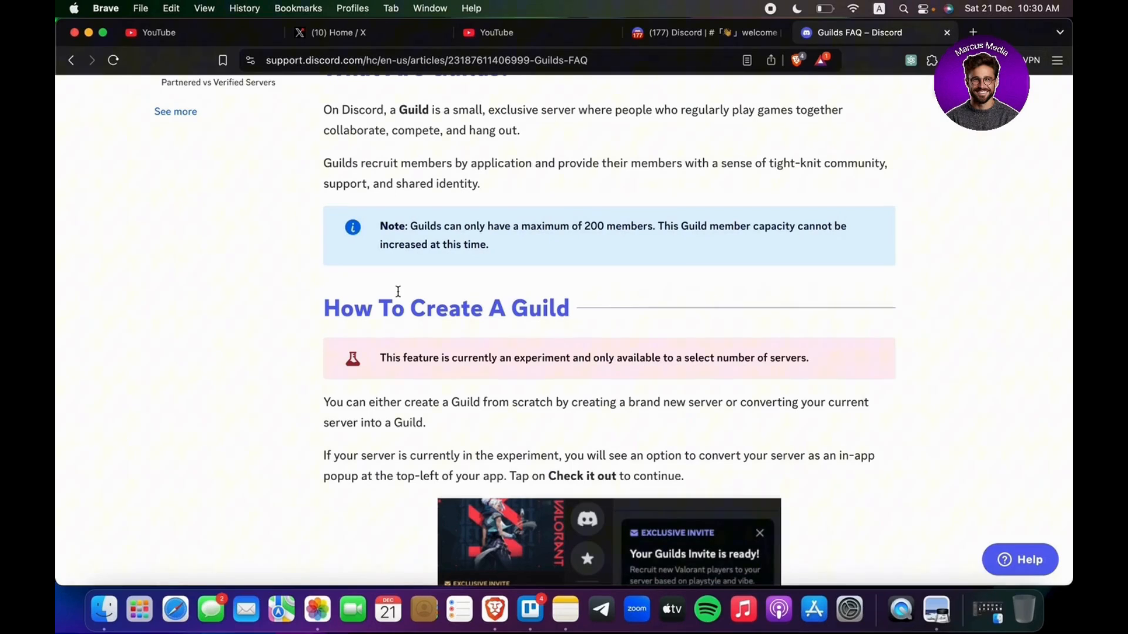
pyautogui.moveTo(365, 366)
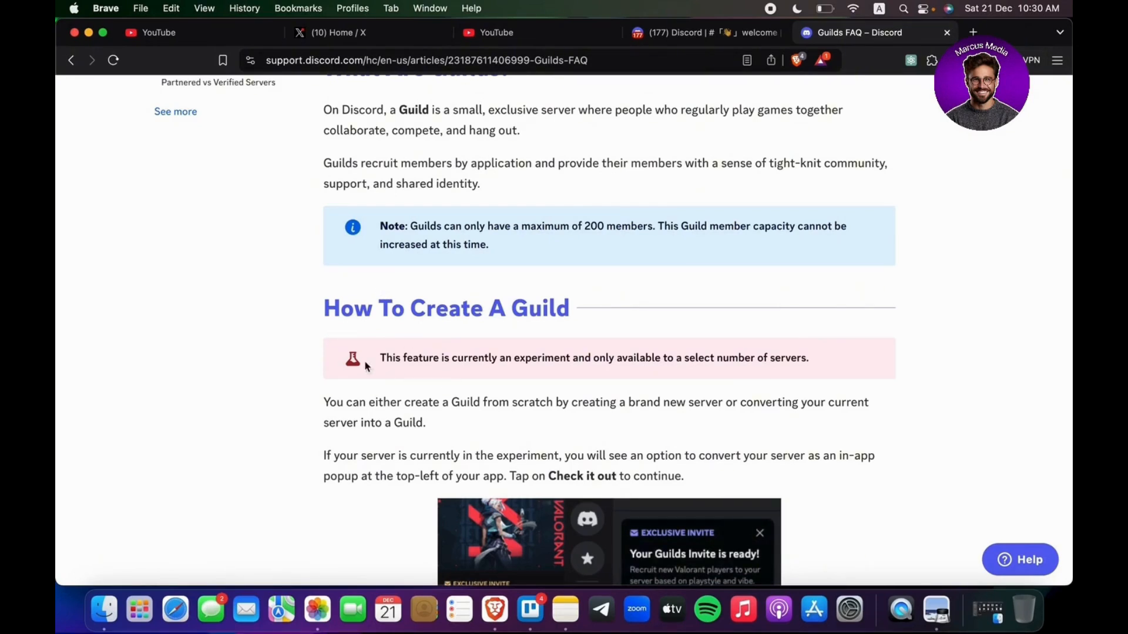
pyautogui.moveTo(634, 380)
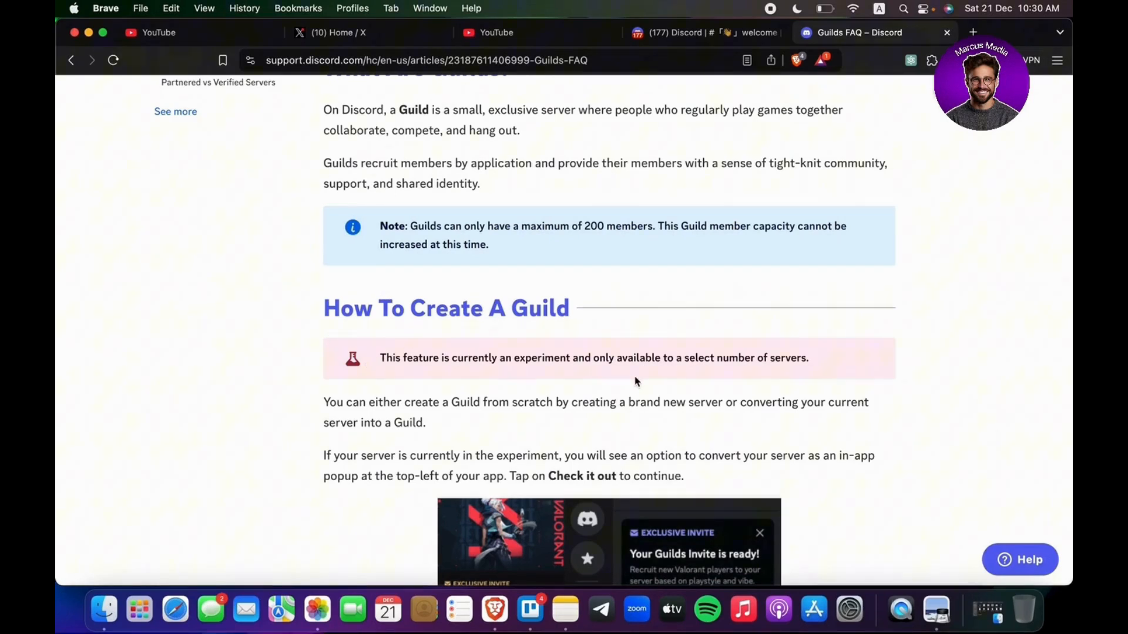
pyautogui.moveTo(773, 377)
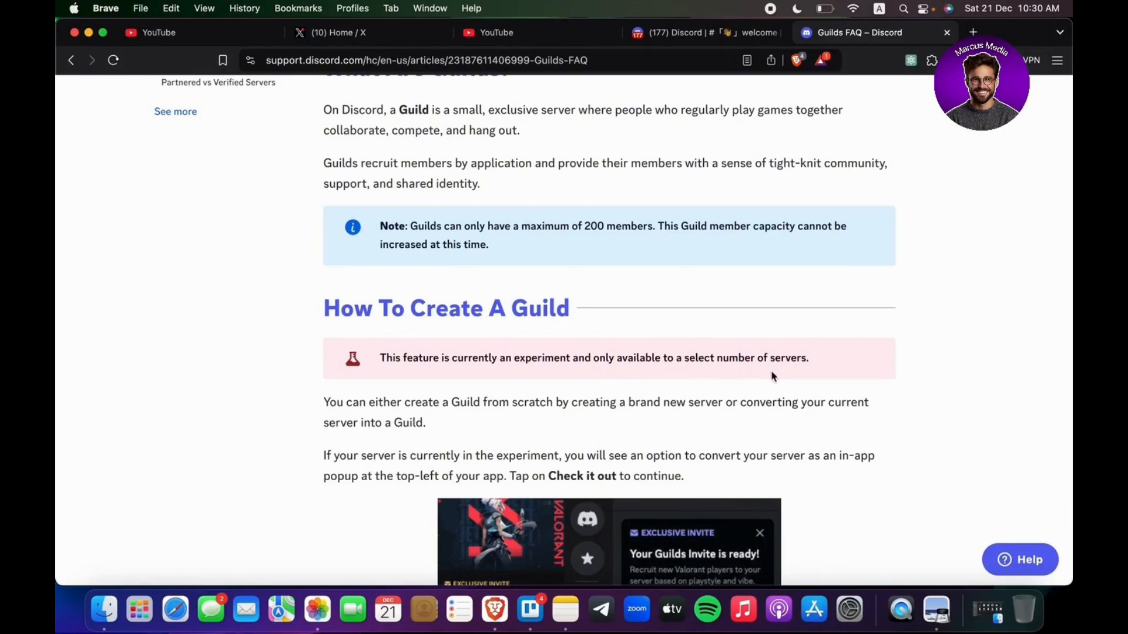
pyautogui.moveTo(822, 374)
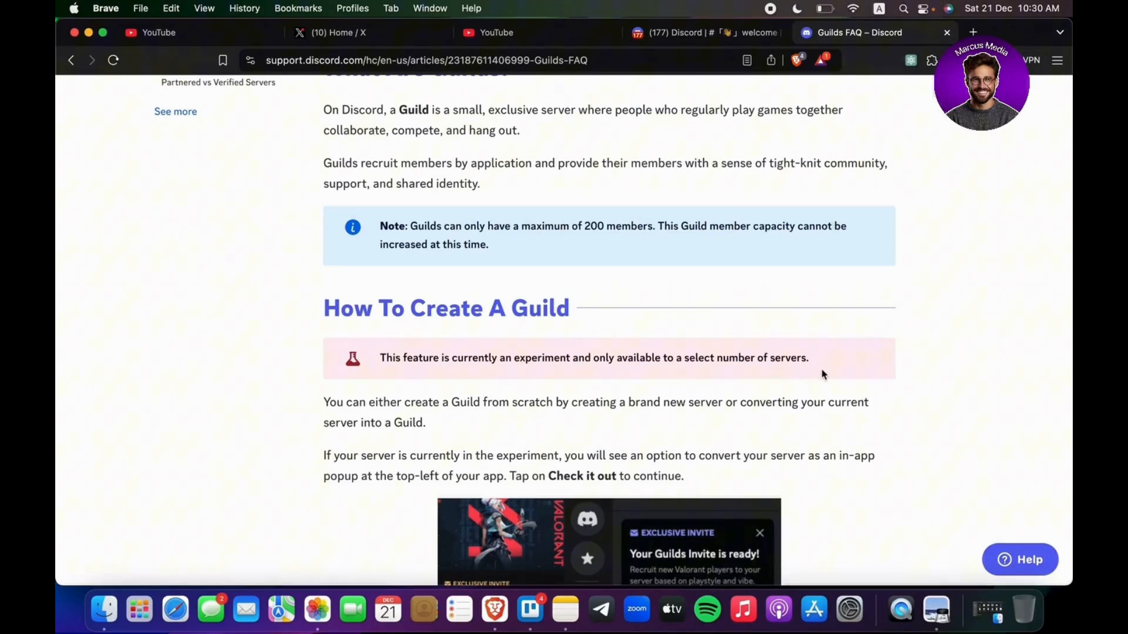
pyautogui.scroll(-3)
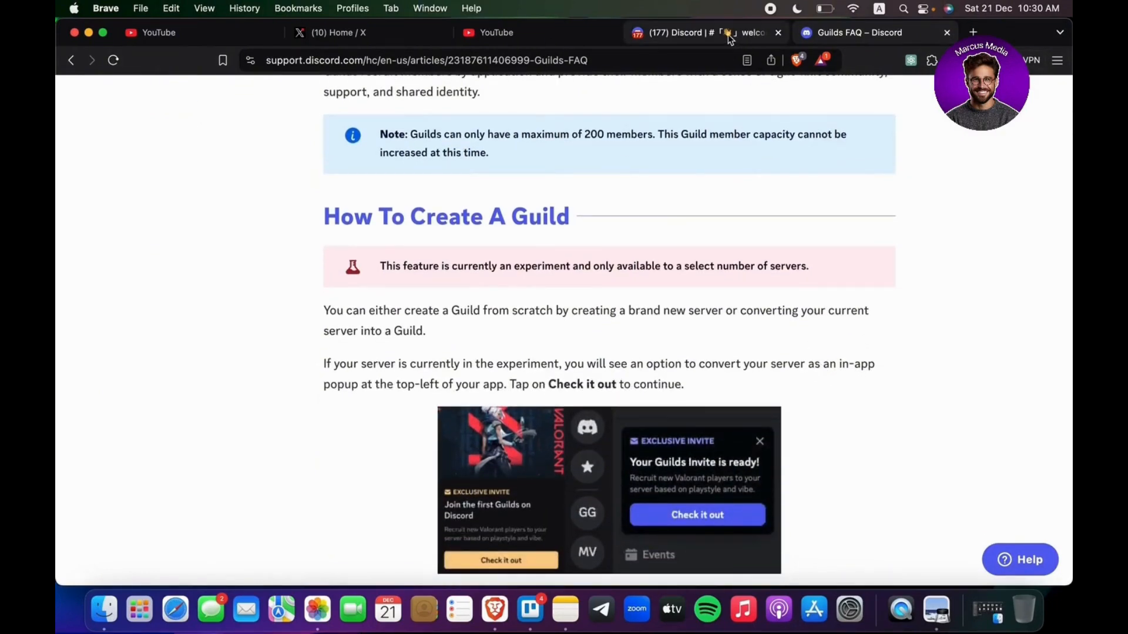
pyautogui.click(680, 33)
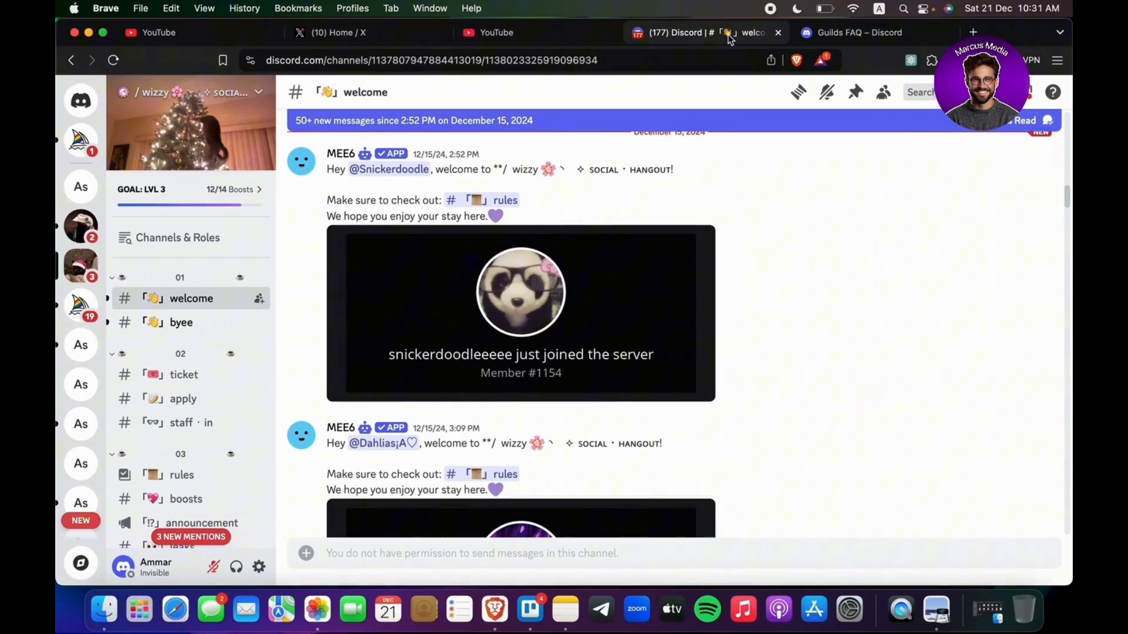
pyautogui.moveTo(380, 314)
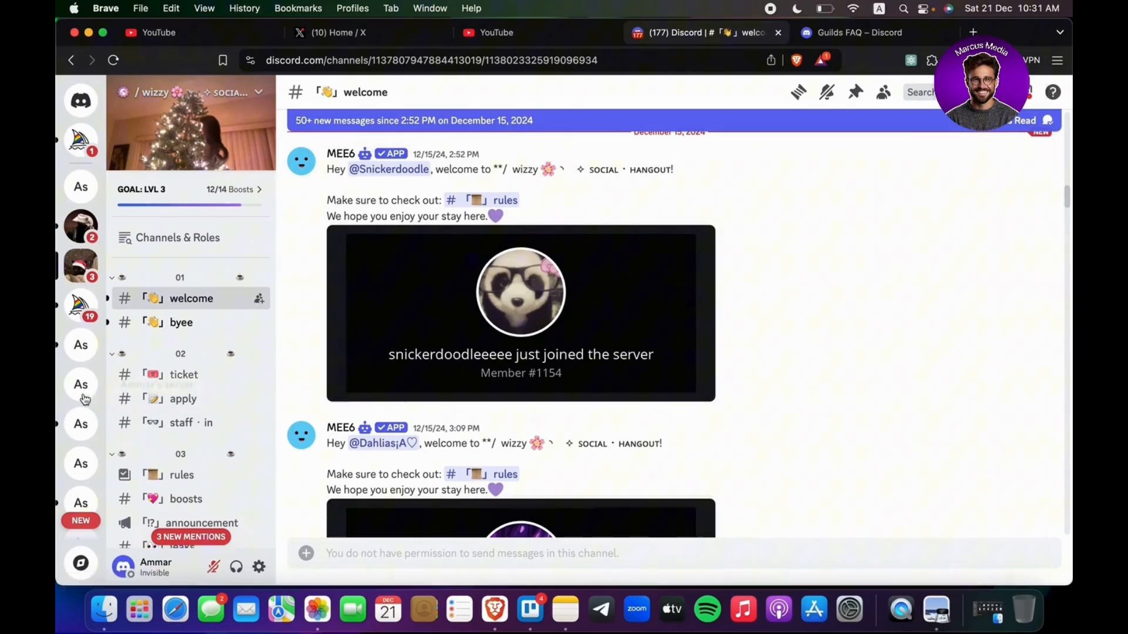
pyautogui.moveTo(81, 384)
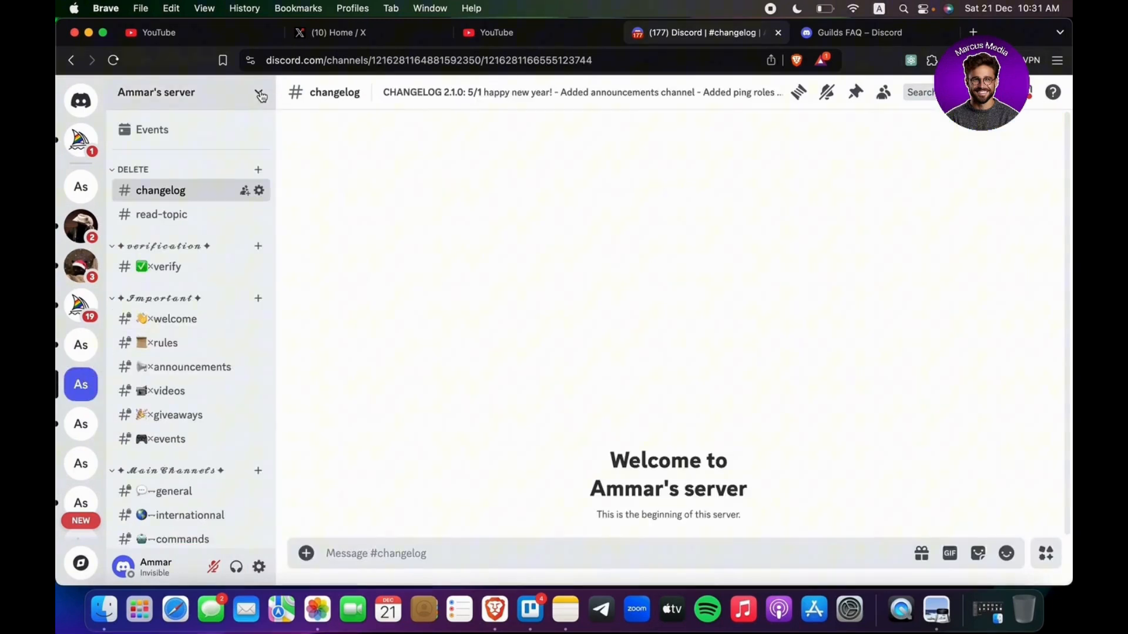
pyautogui.click(261, 92)
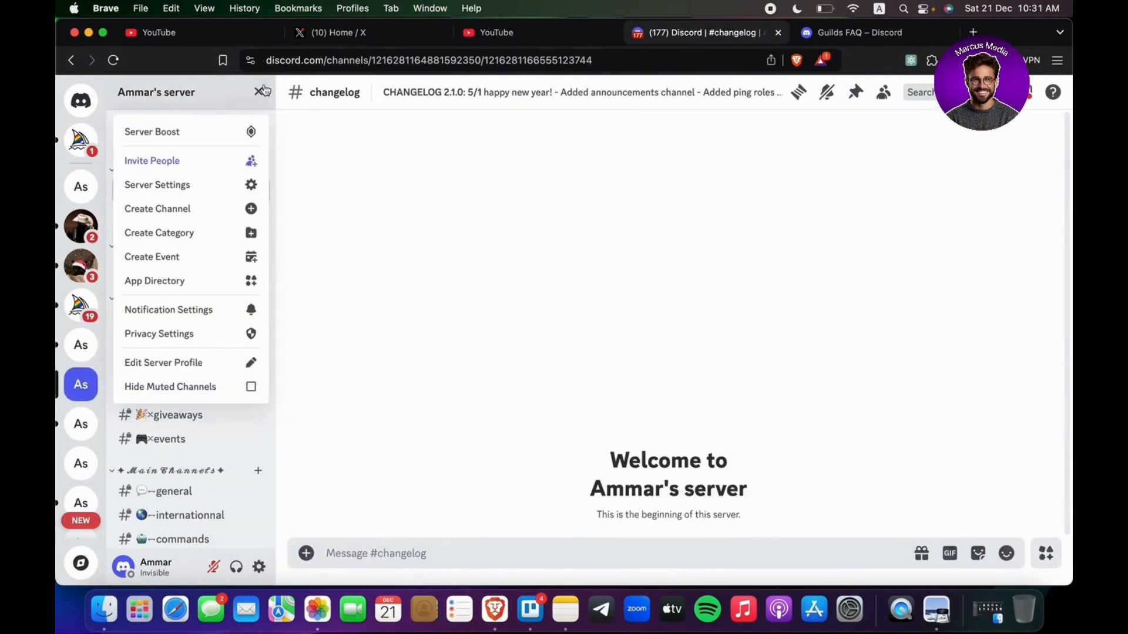
pyautogui.moveTo(159, 332)
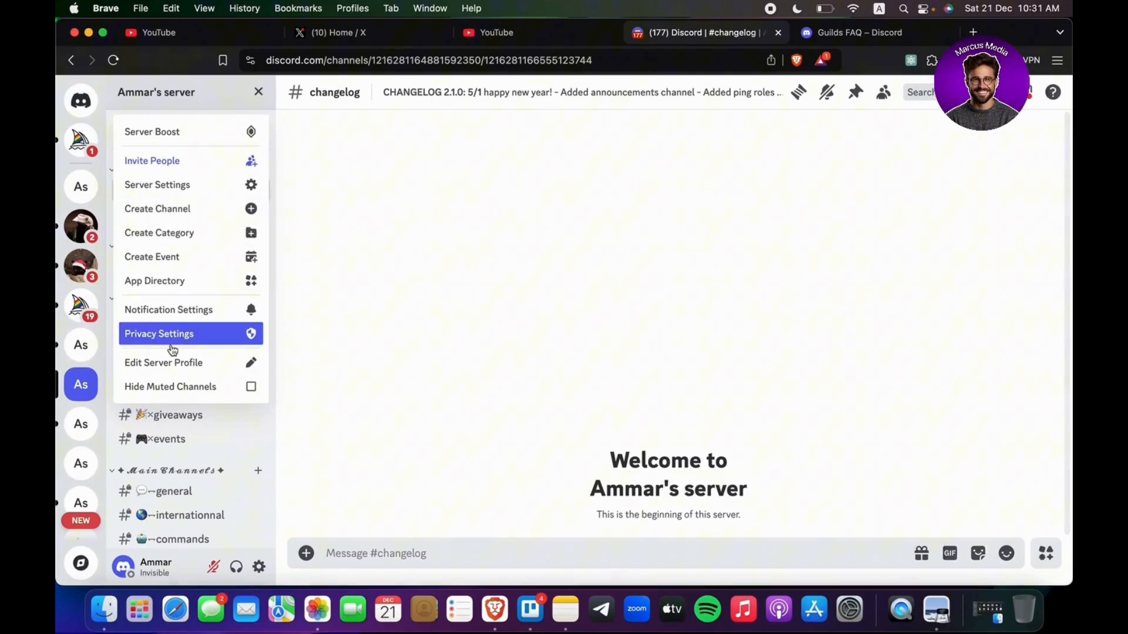
pyautogui.moveTo(191, 354)
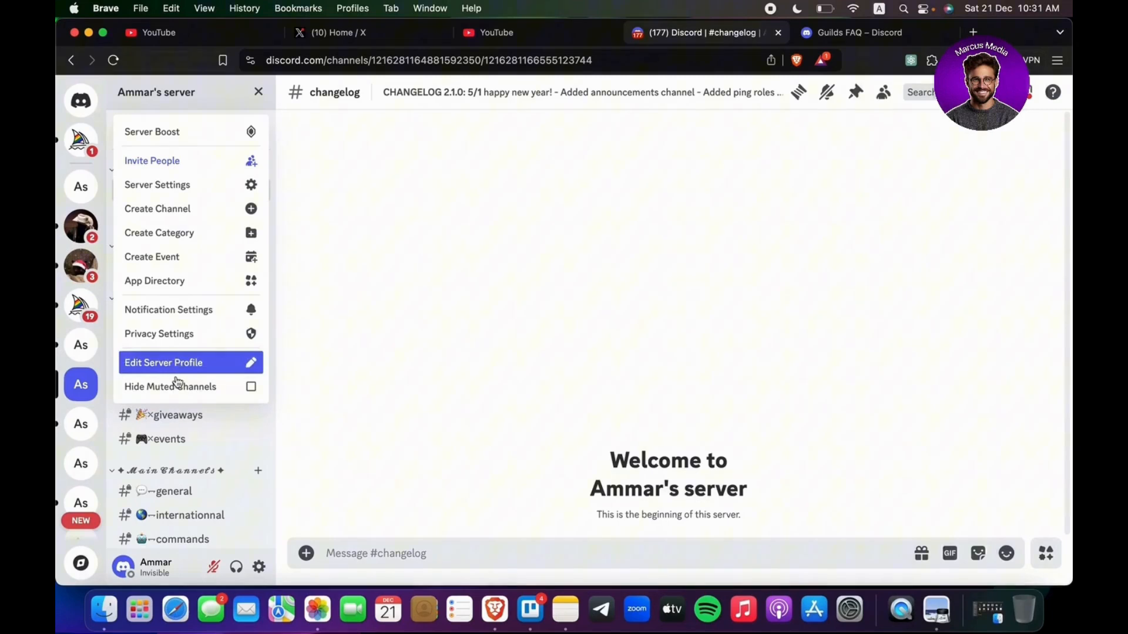
pyautogui.moveTo(180, 209)
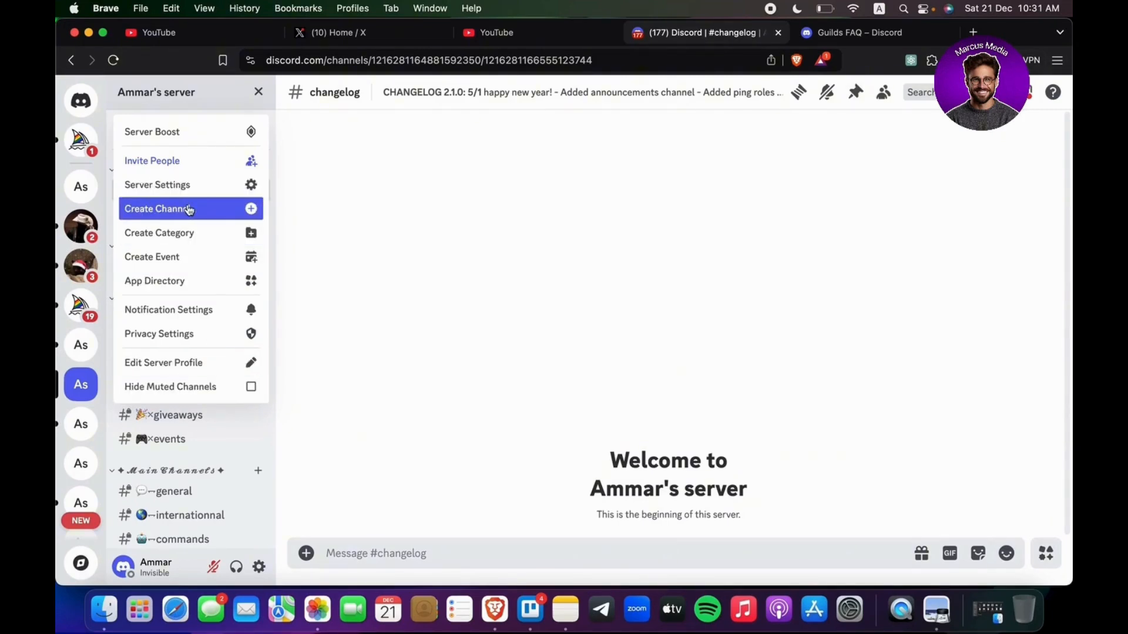
pyautogui.click(156, 184)
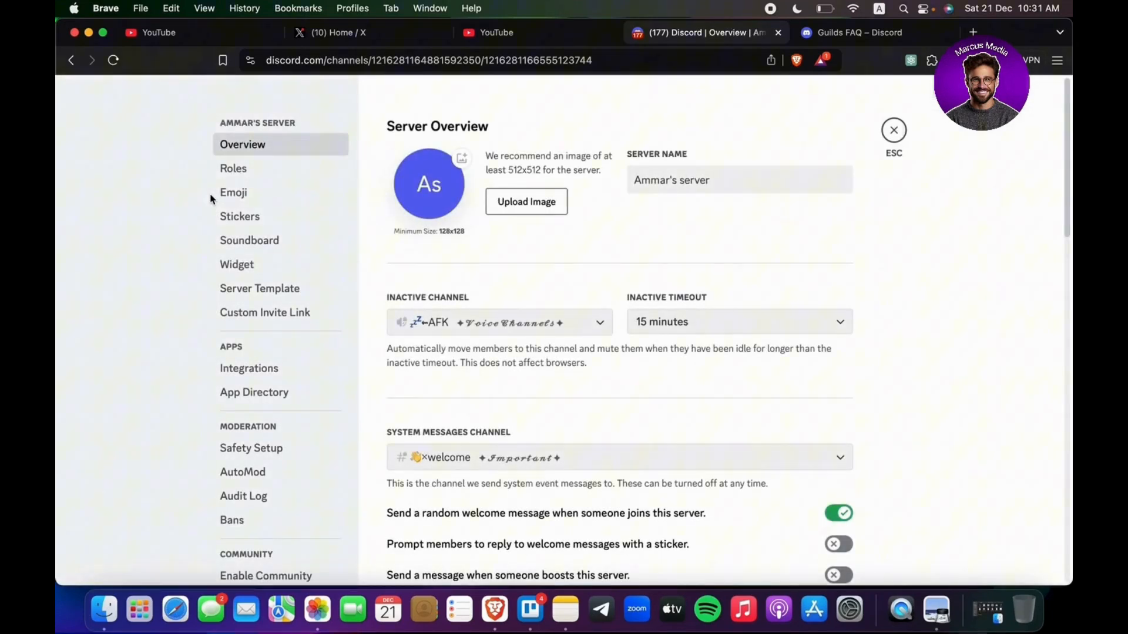
pyautogui.scroll(-3)
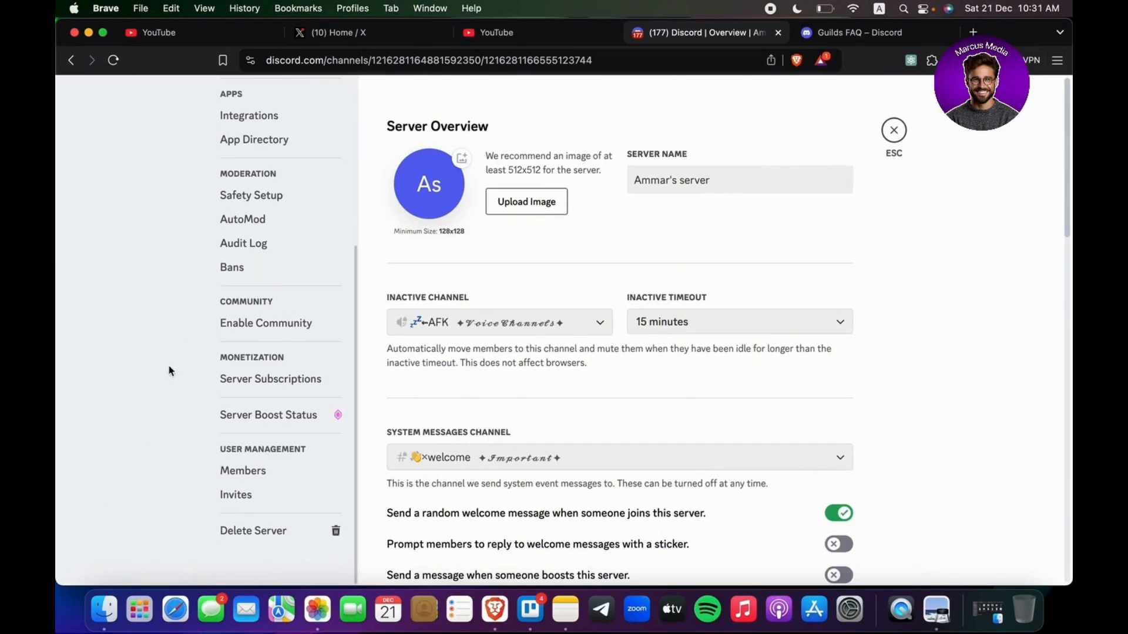
pyautogui.moveTo(386, 377)
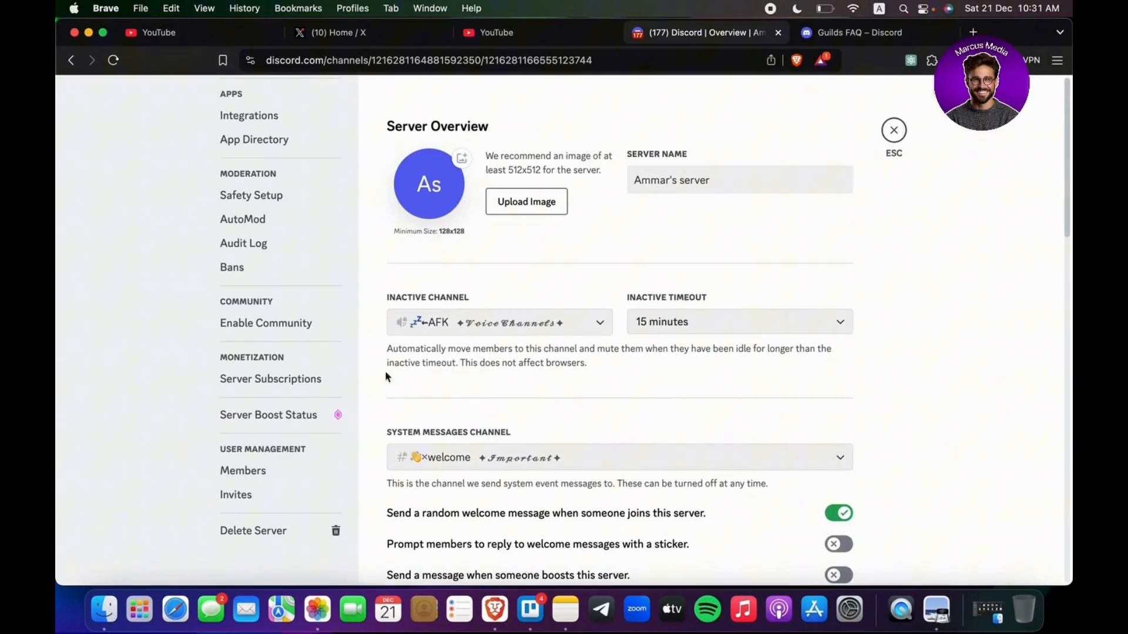
pyautogui.moveTo(316, 610)
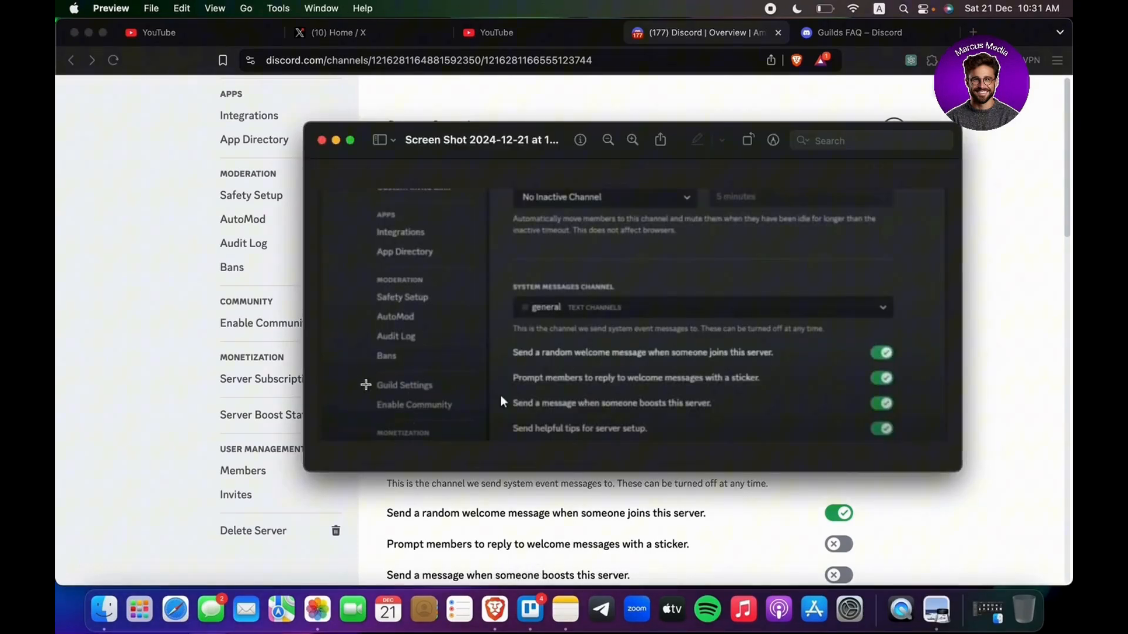
pyautogui.moveTo(453, 484)
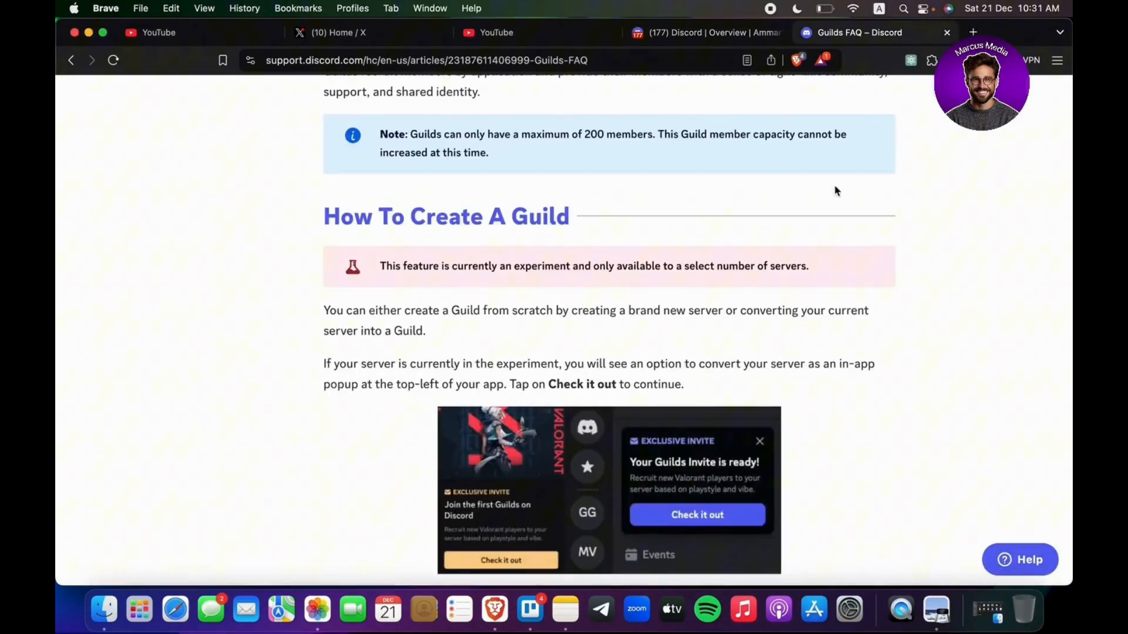
# - Read through Guild creation steps 1–3: games, playstyle and target audience
pyautogui.scroll(-3)
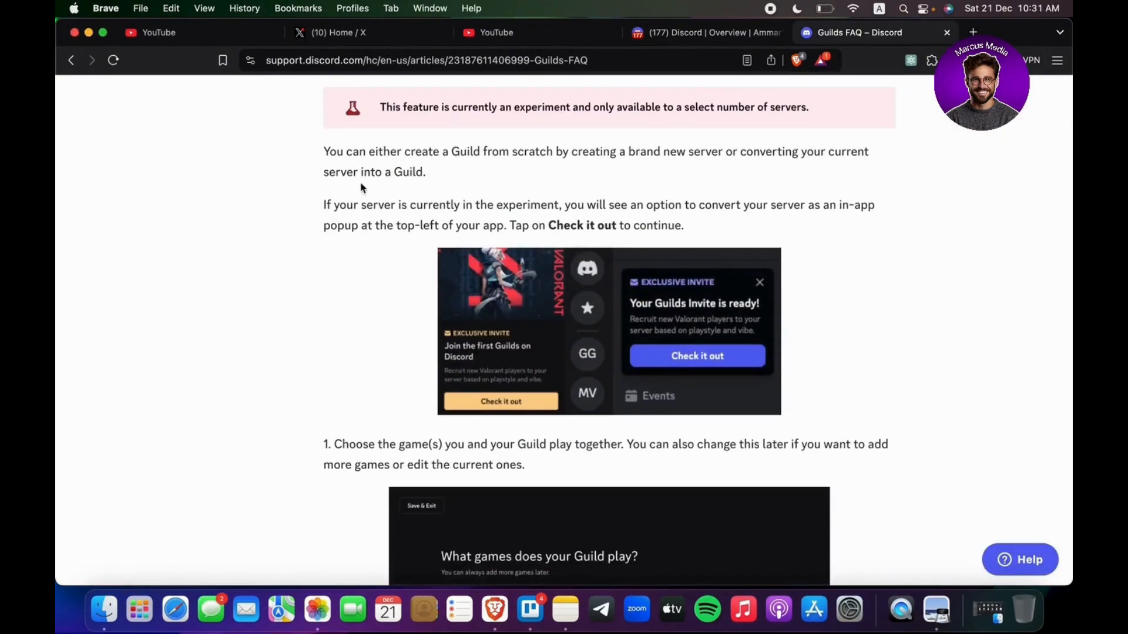
pyautogui.moveTo(550, 213)
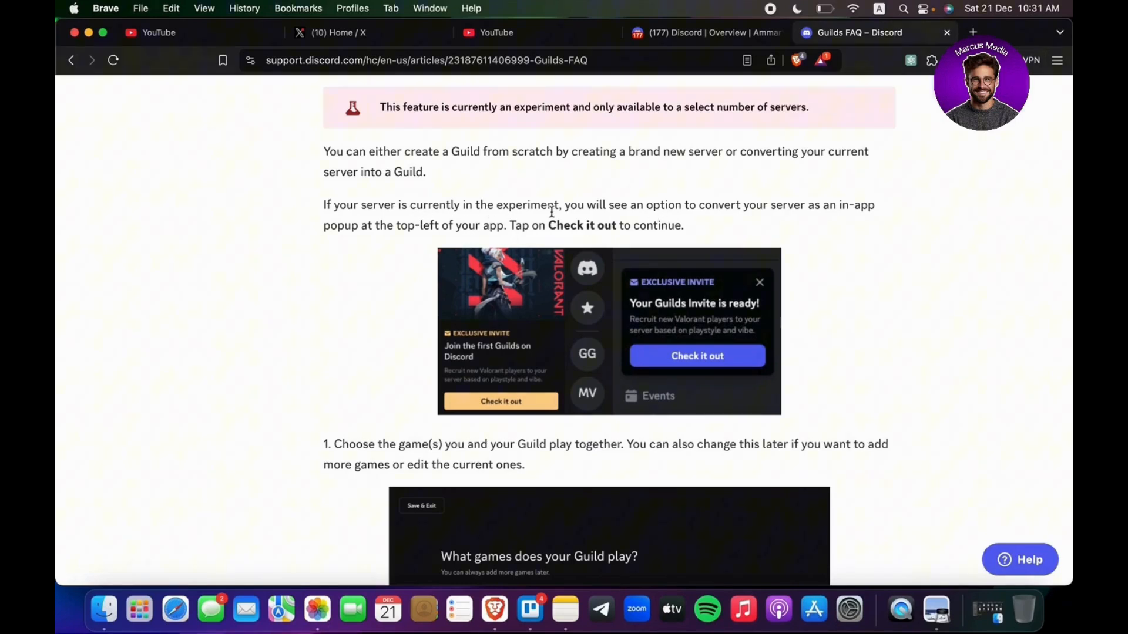
pyautogui.moveTo(728, 280)
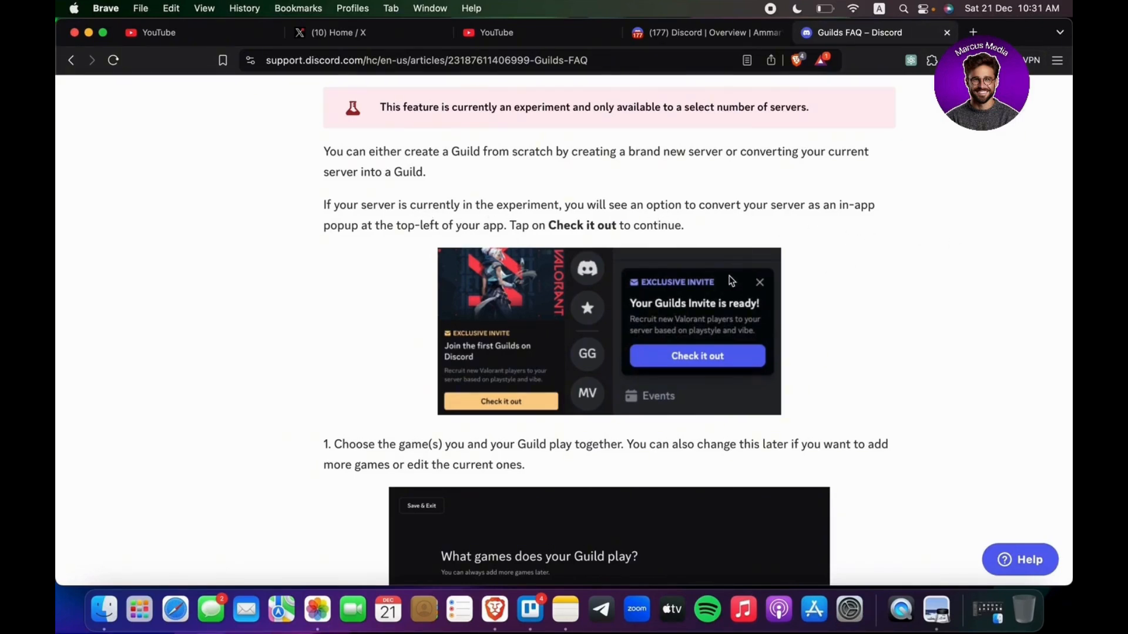
pyautogui.moveTo(336, 275)
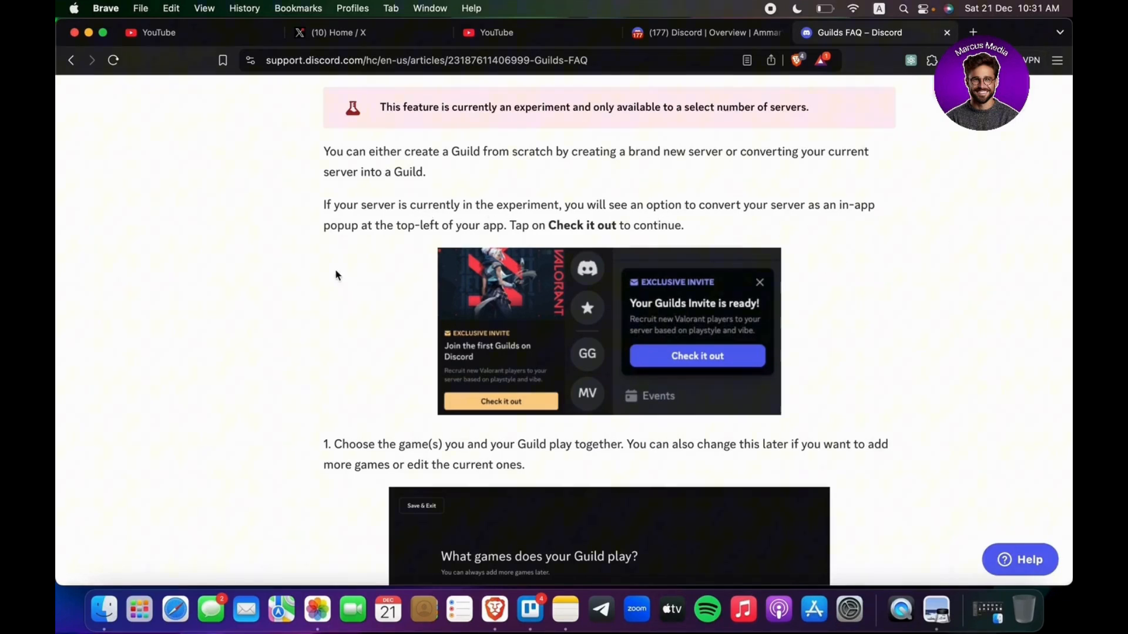
pyautogui.scroll(-3)
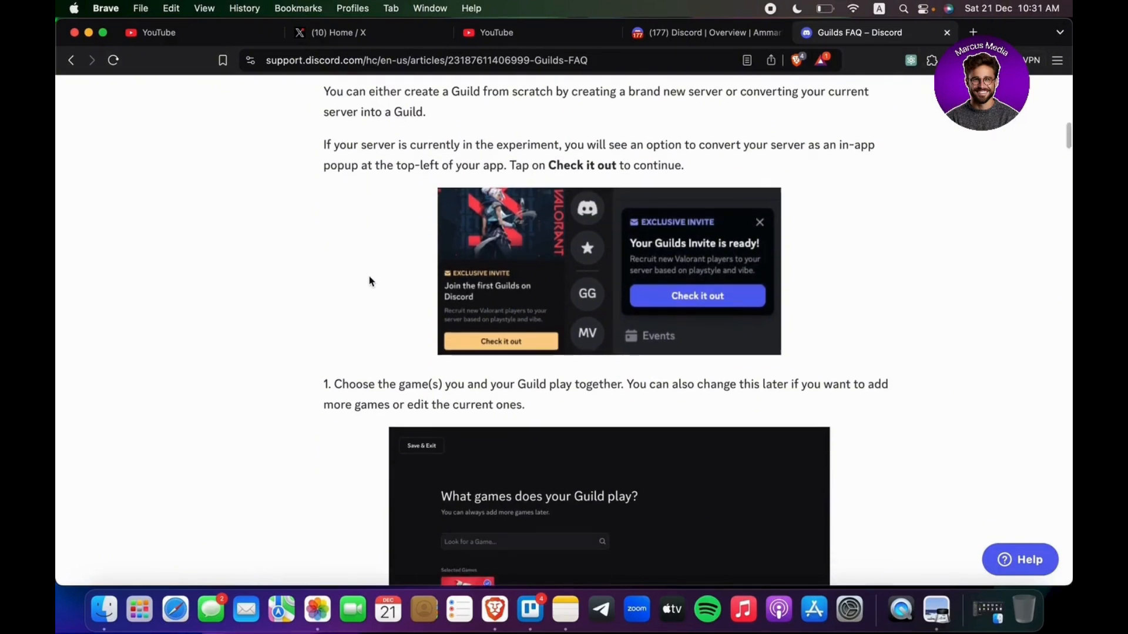
pyautogui.scroll(-3)
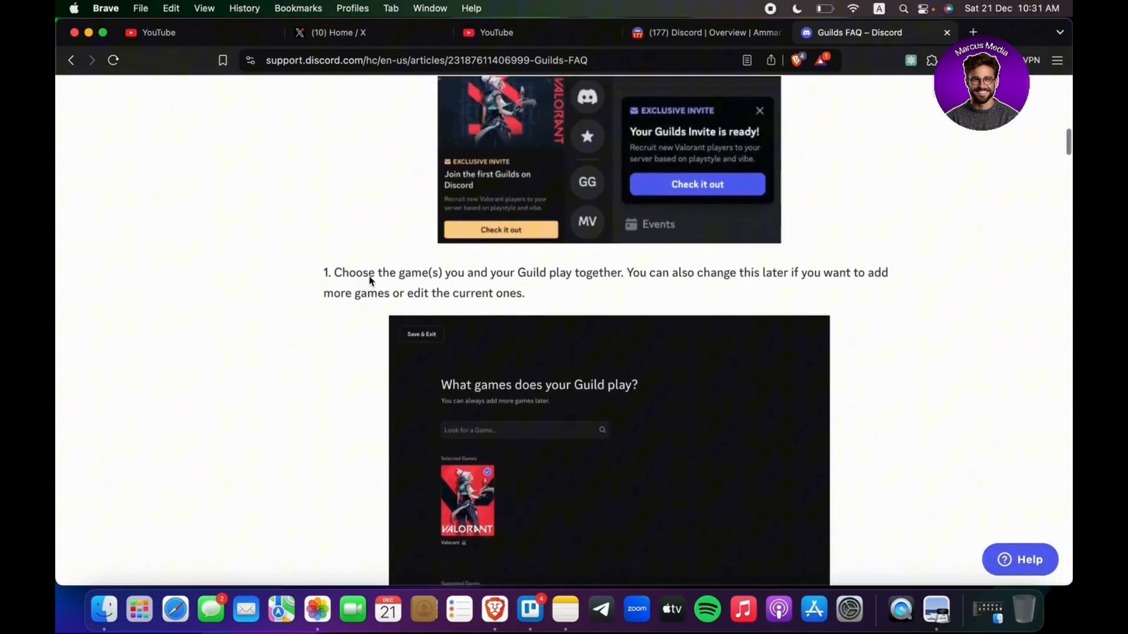
pyautogui.scroll(-3)
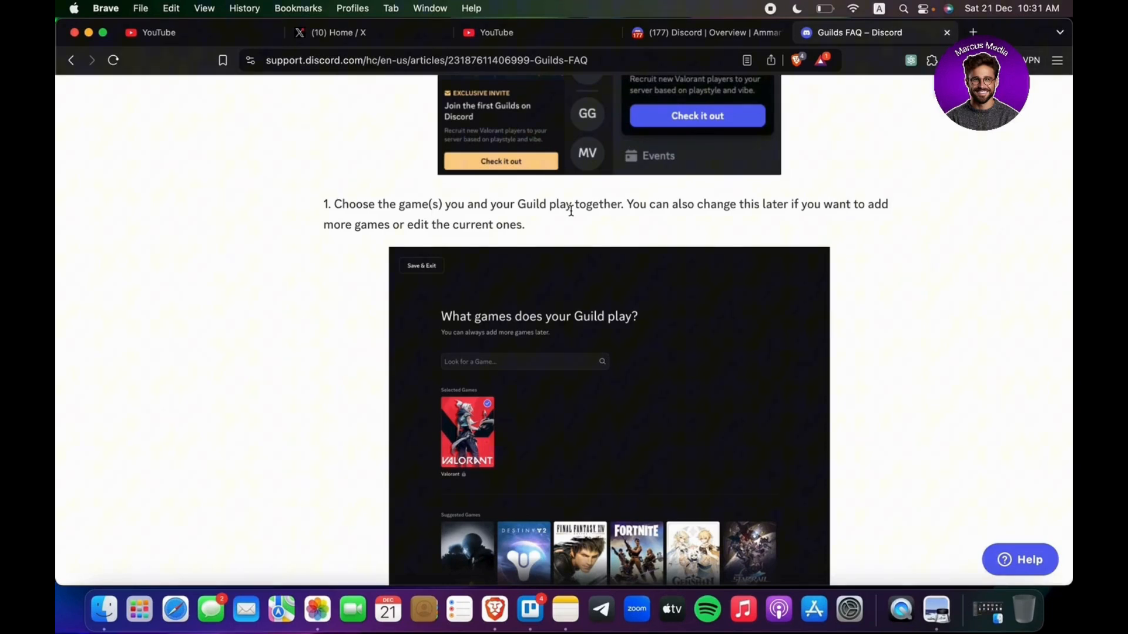
pyautogui.scroll(-3)
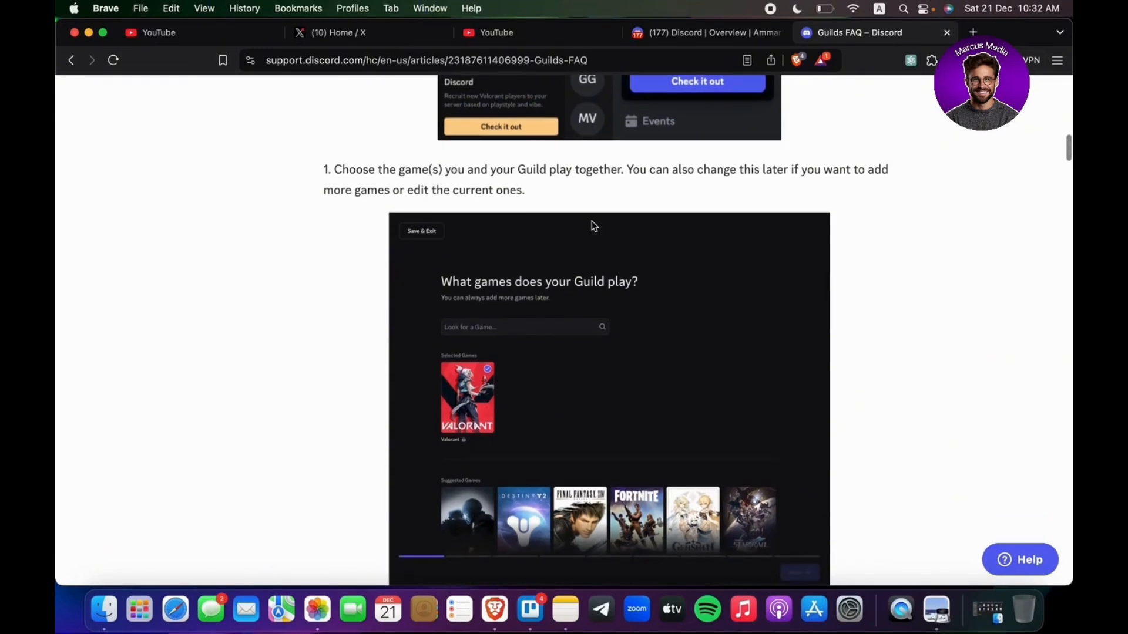
pyautogui.scroll(-3)
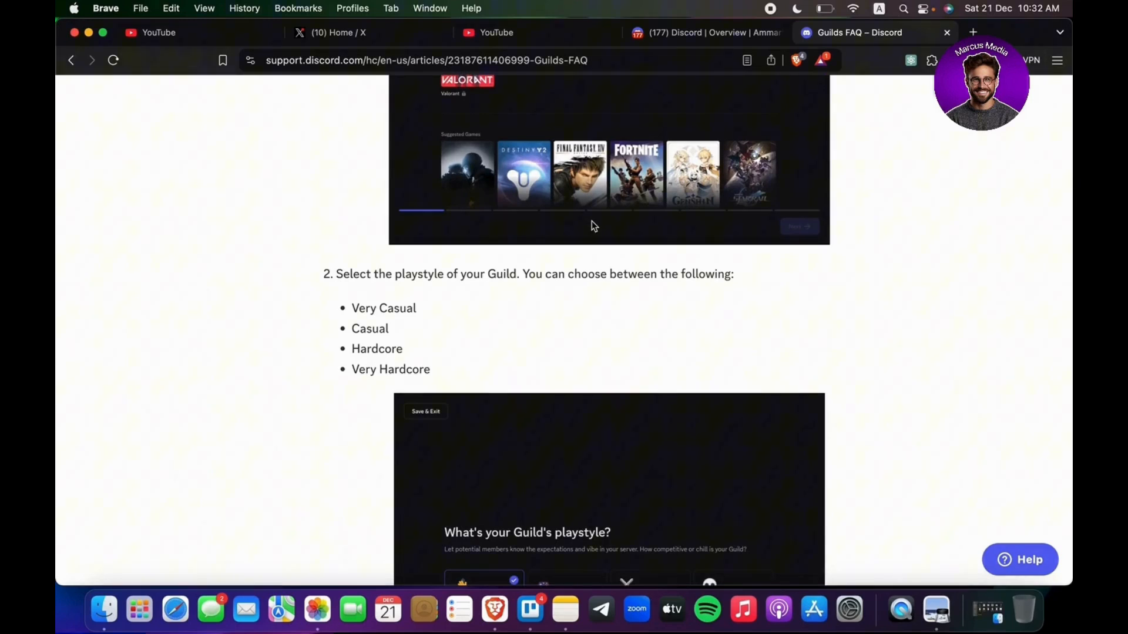
pyautogui.scroll(-3)
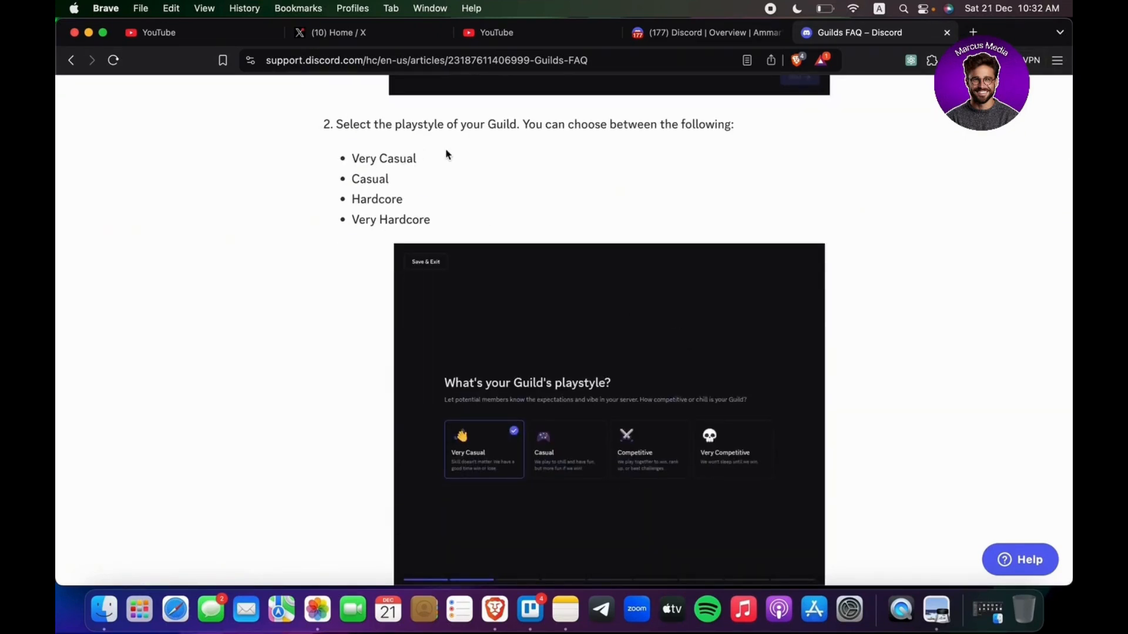
pyautogui.moveTo(414, 230)
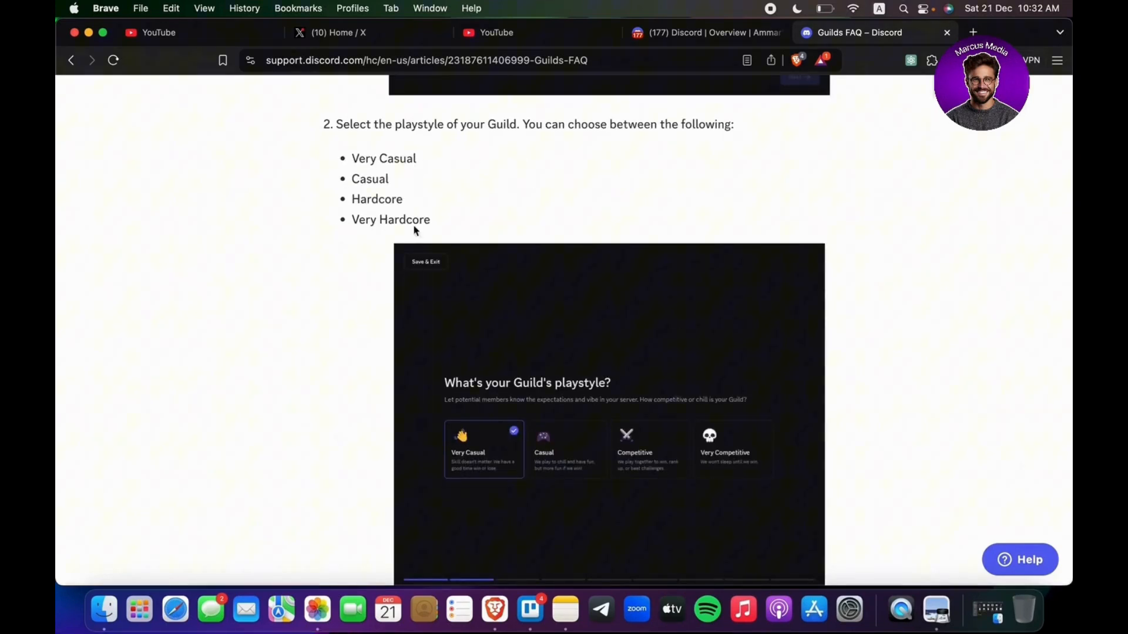
# - Reach step 4, picking at least three topics your Guild talks about
pyautogui.scroll(-3)
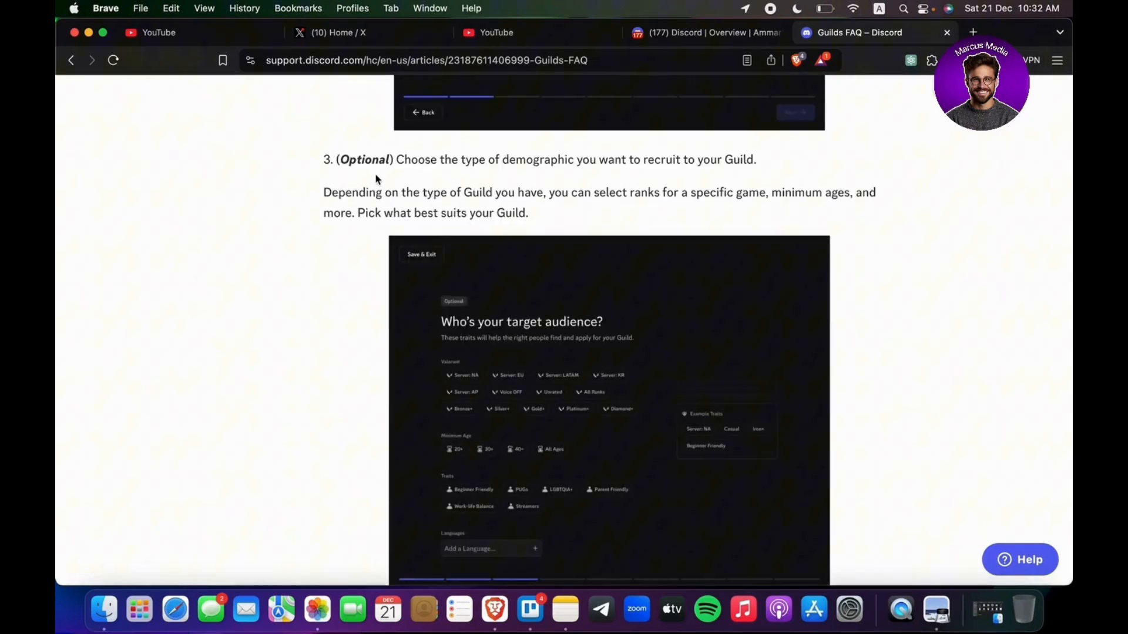
pyautogui.moveTo(624, 200)
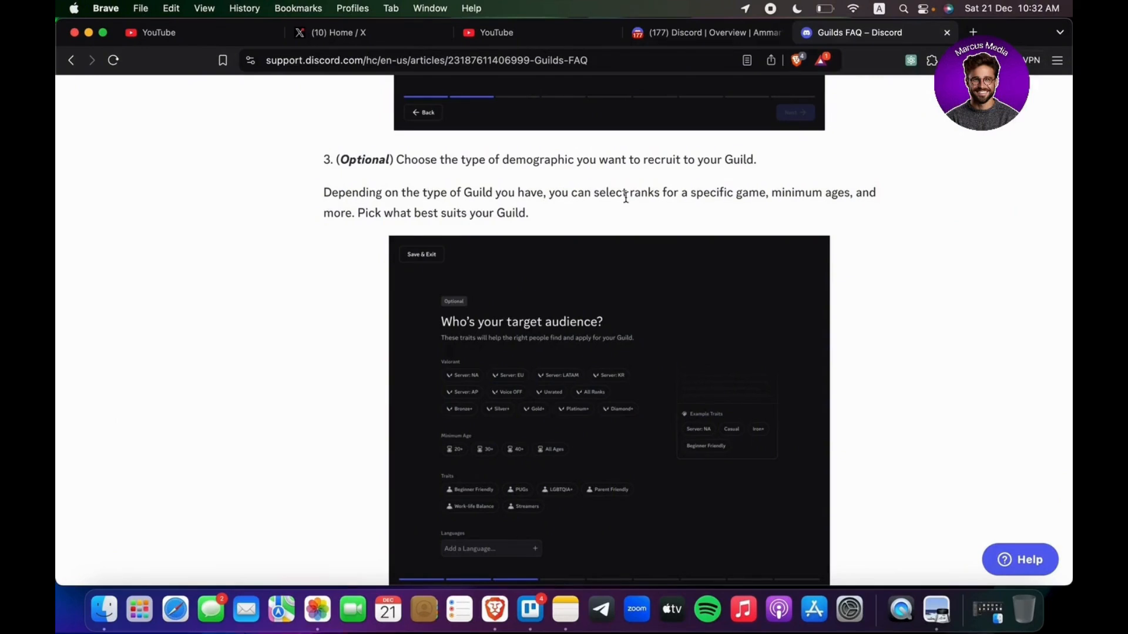
pyautogui.moveTo(491, 185)
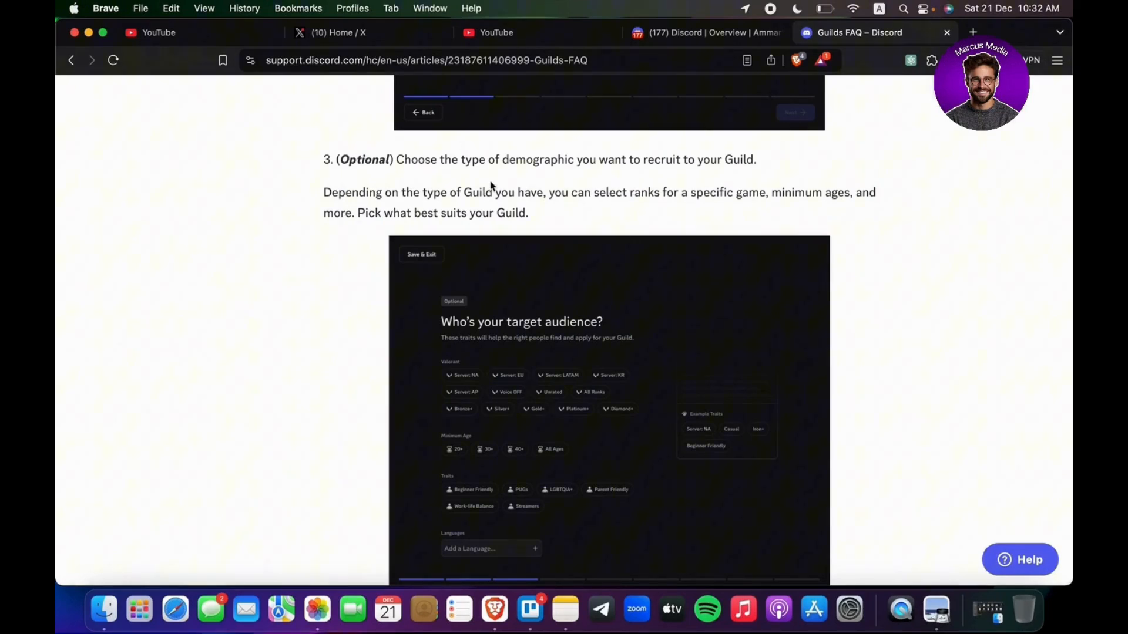
pyautogui.moveTo(722, 188)
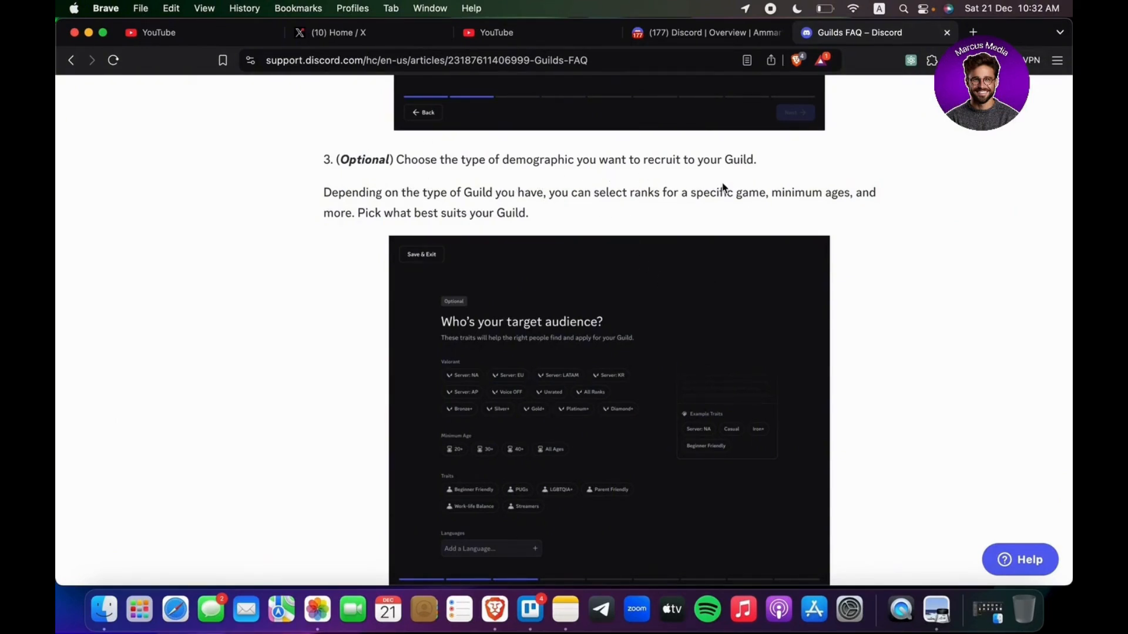
pyautogui.scroll(-3)
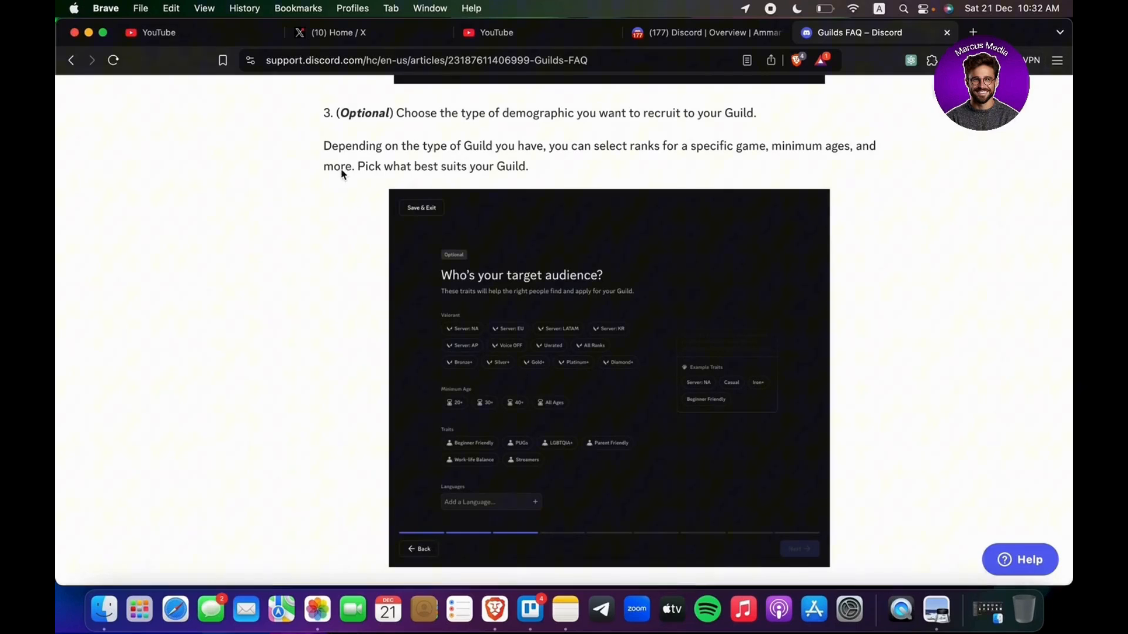
pyautogui.moveTo(614, 174)
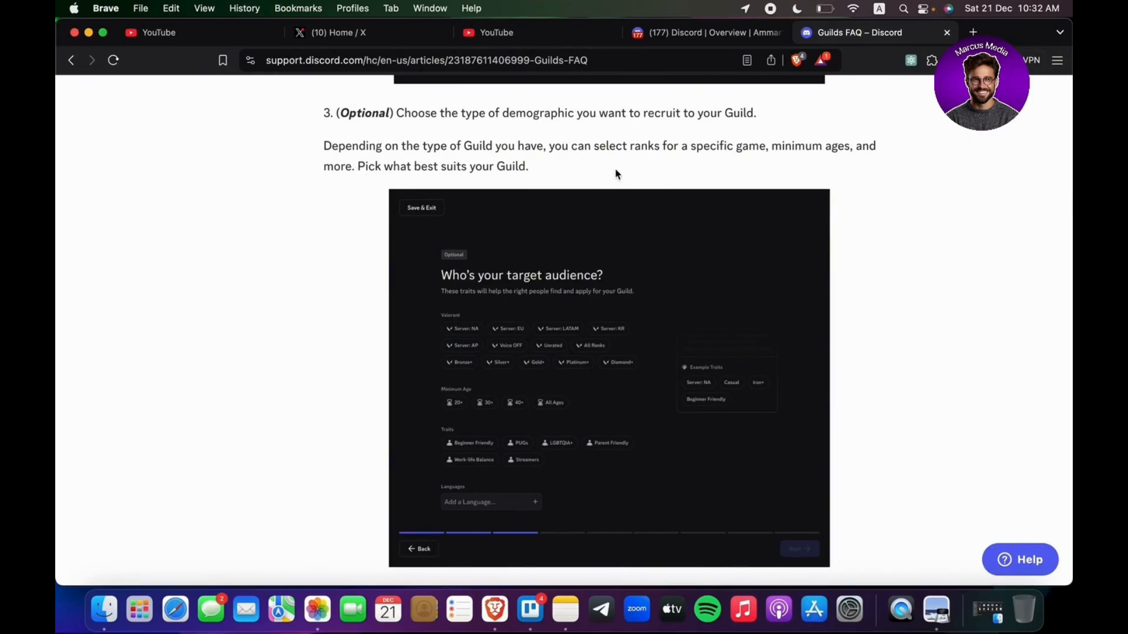
pyautogui.moveTo(795, 166)
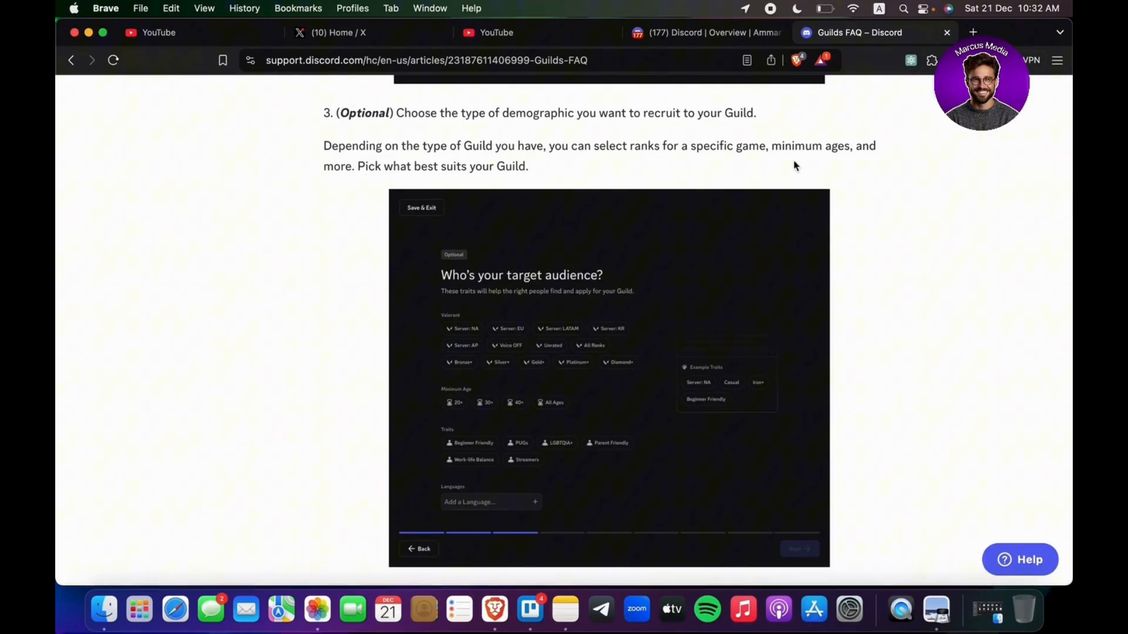
pyautogui.scroll(-3)
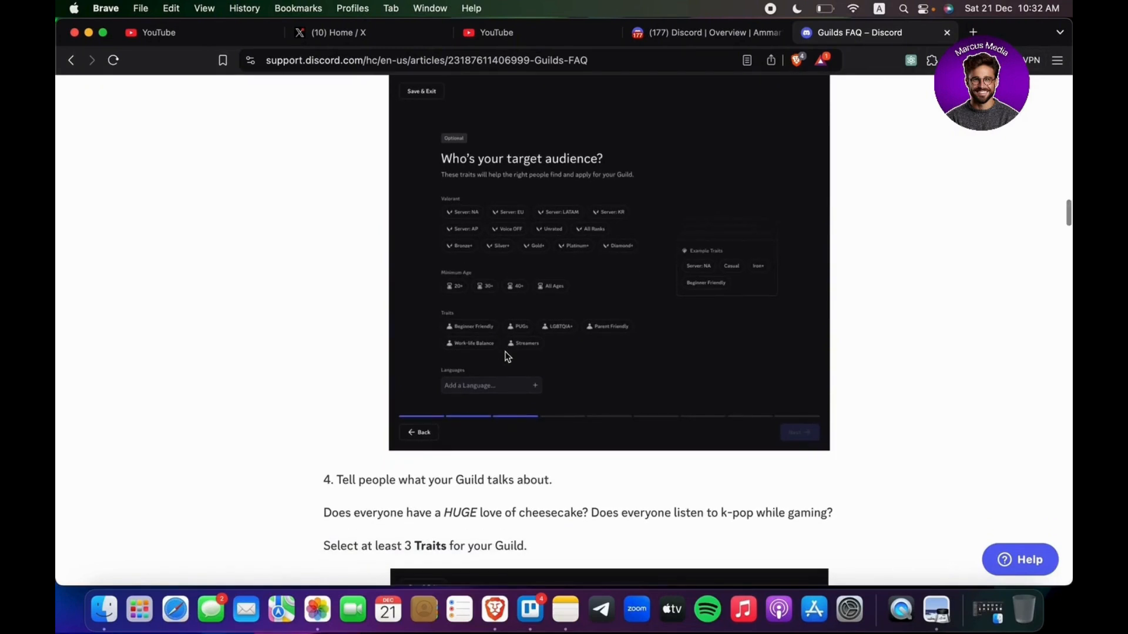
pyautogui.scroll(-3)
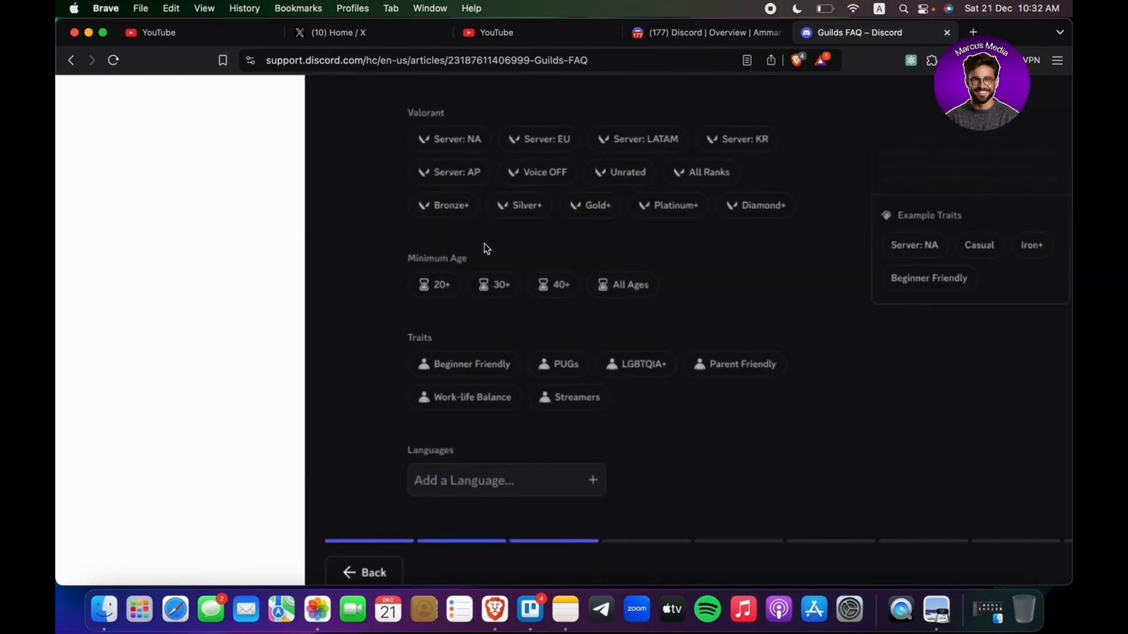
pyautogui.moveTo(912, 270)
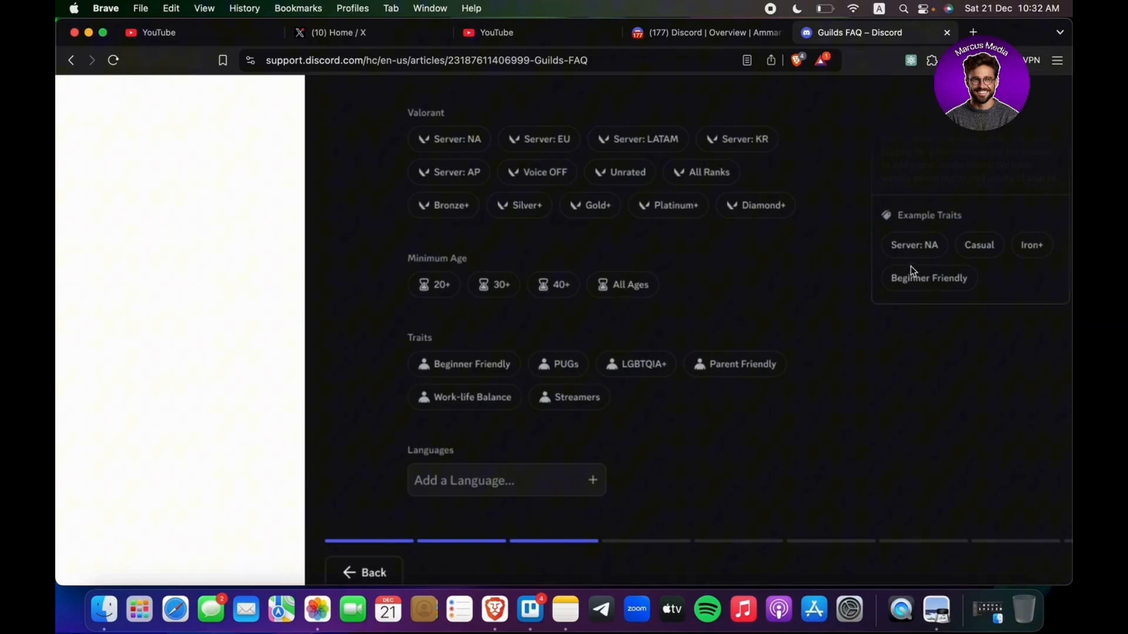
pyautogui.scroll(3)
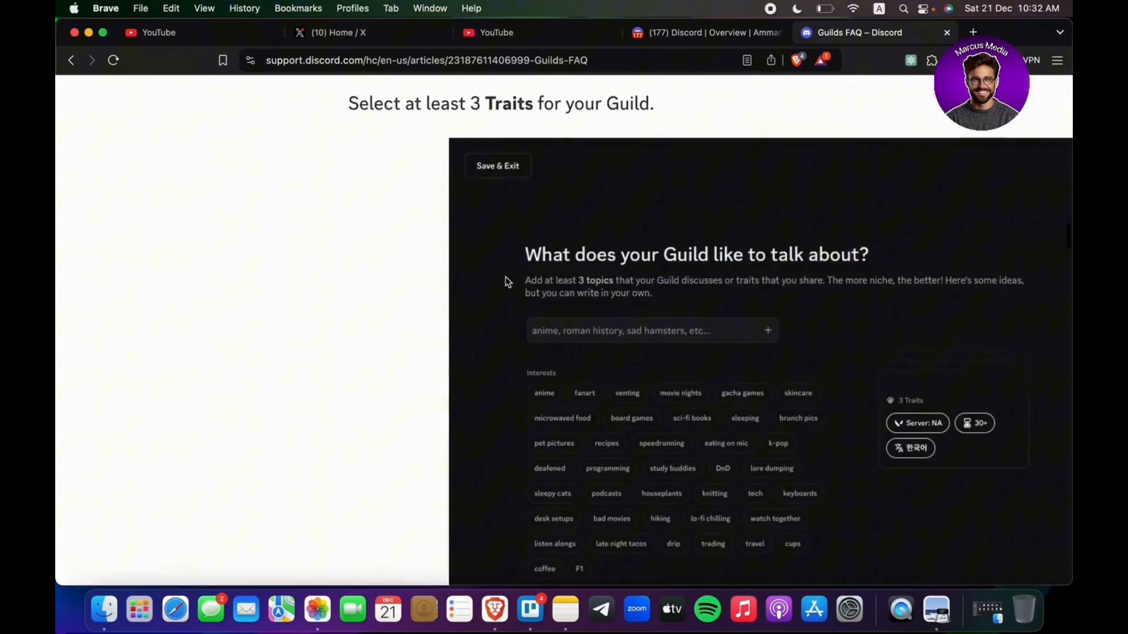
# - Move past the traits step to step 5, writing a description for your Guild
pyautogui.scroll(3)
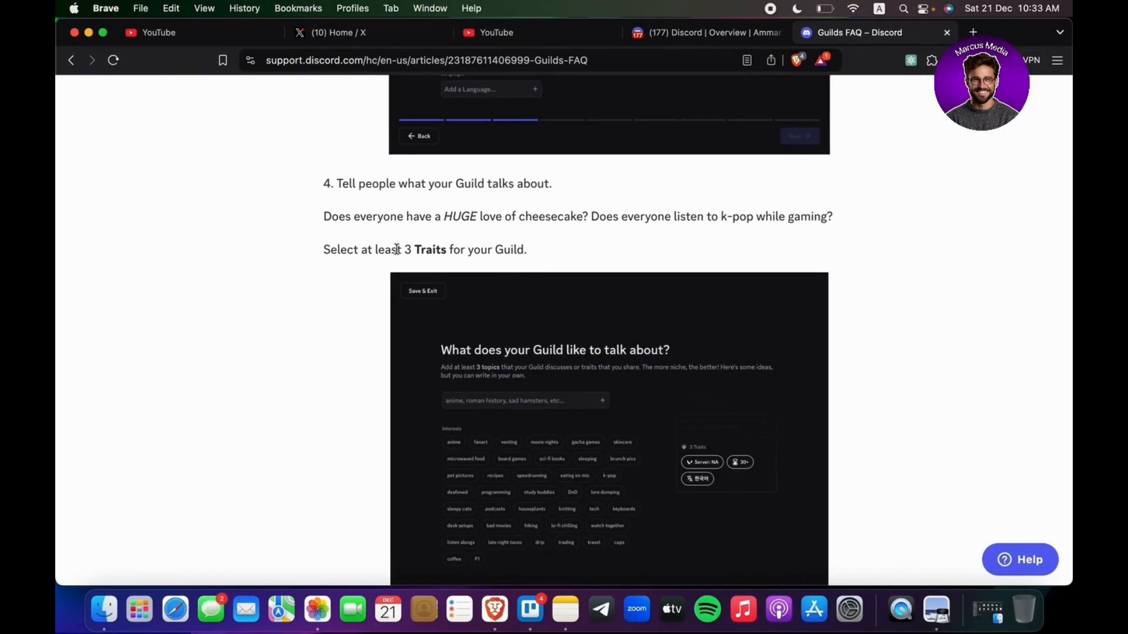
pyautogui.scroll(-3)
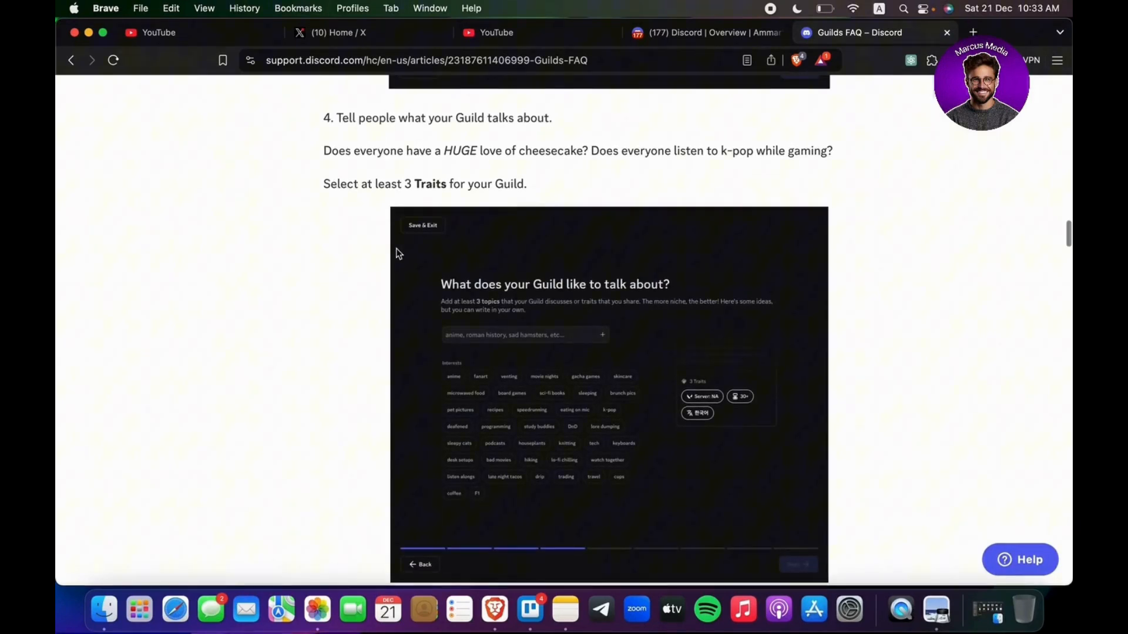
pyautogui.moveTo(424, 173)
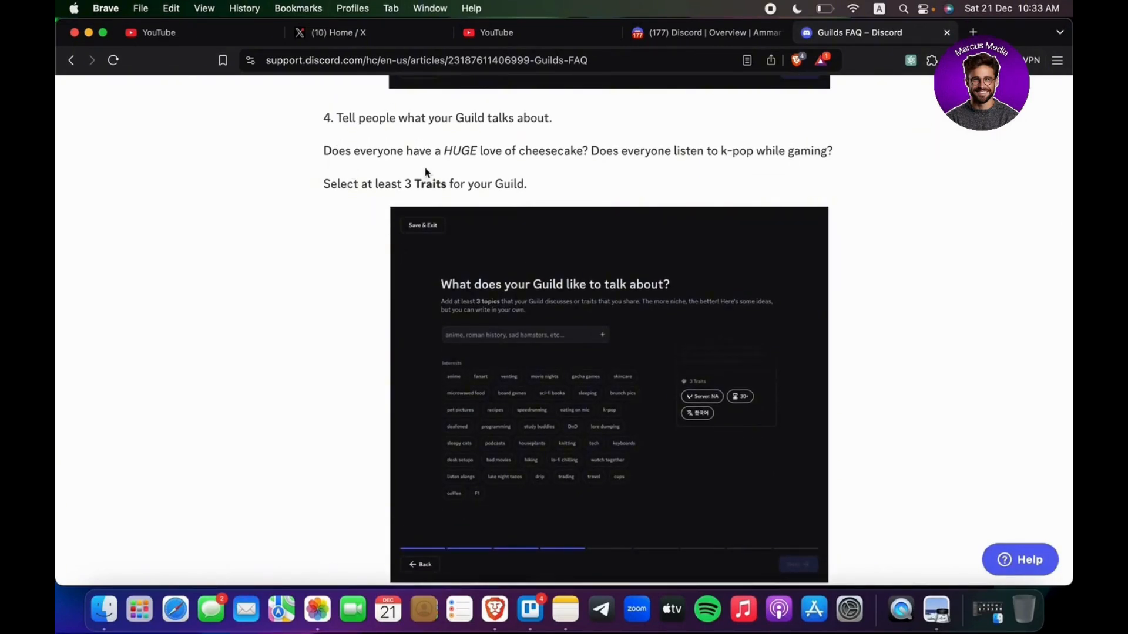
pyautogui.moveTo(566, 198)
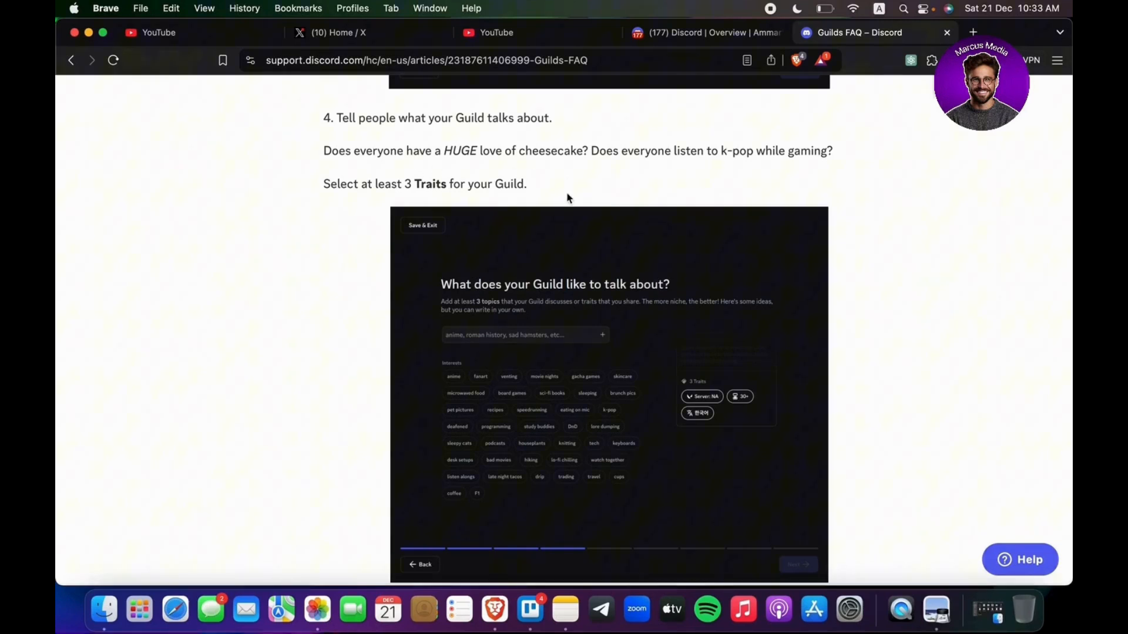
pyautogui.moveTo(694, 179)
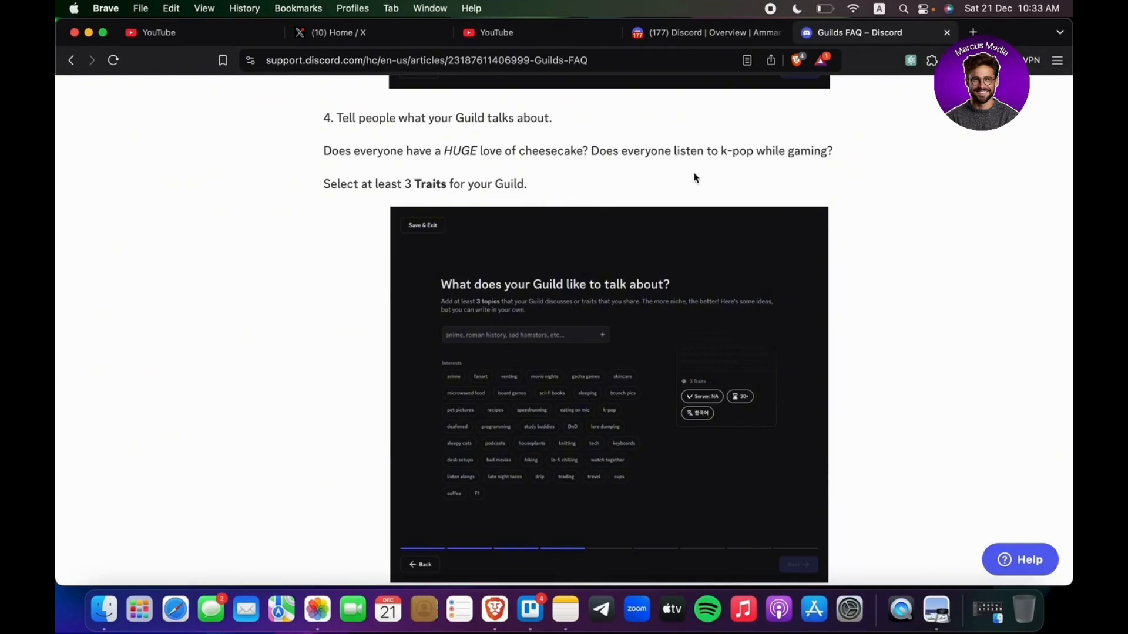
pyautogui.moveTo(746, 189)
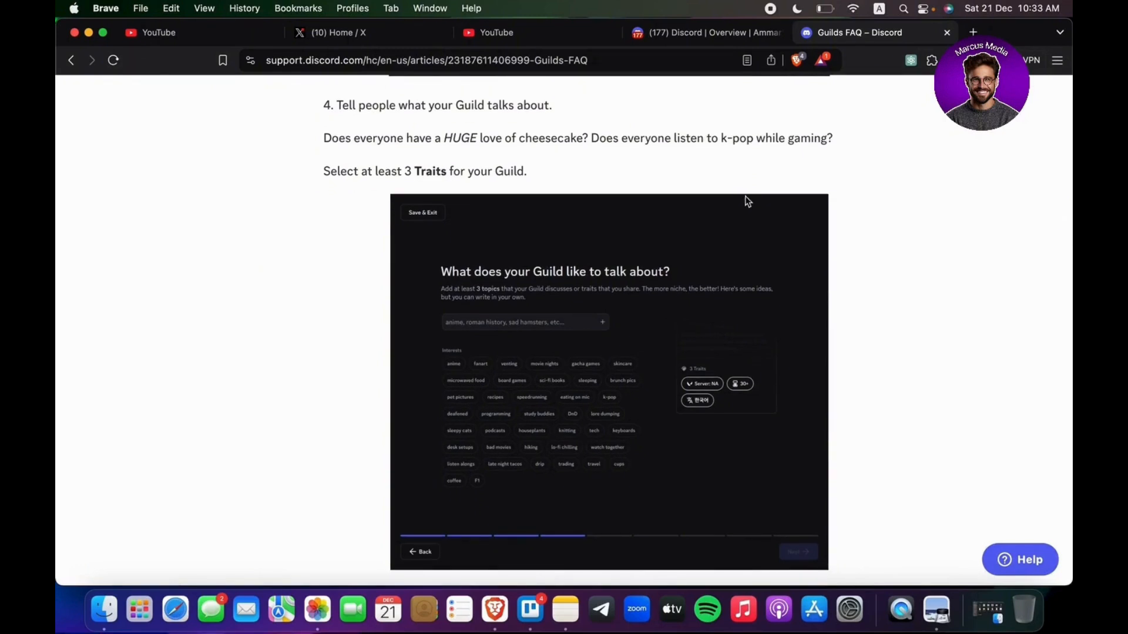
pyautogui.moveTo(746, 210)
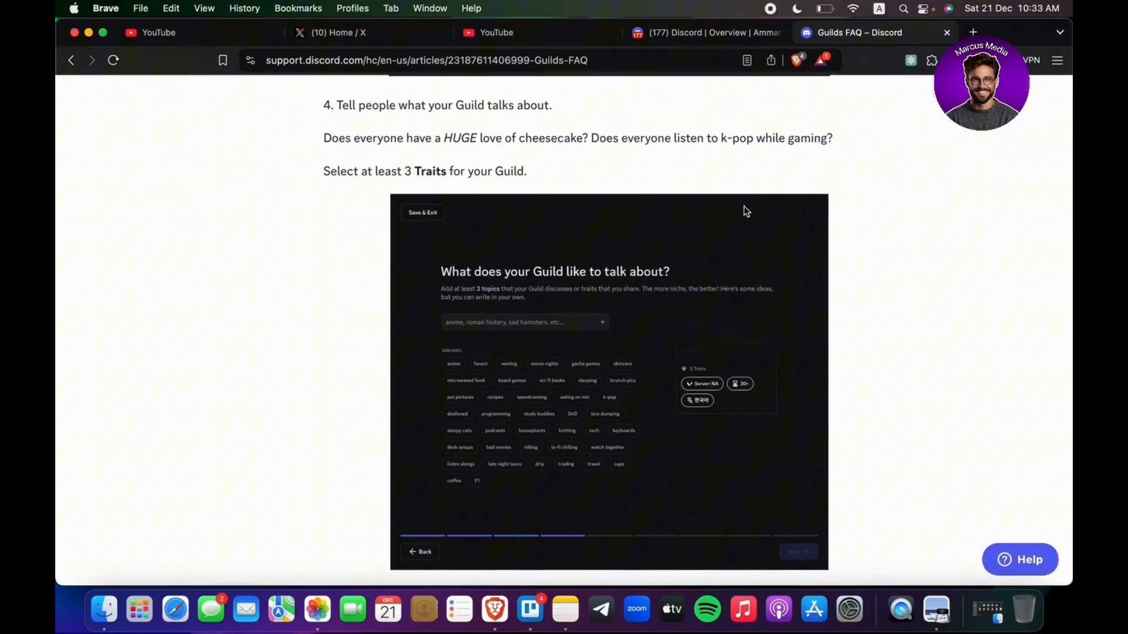
pyautogui.scroll(-3)
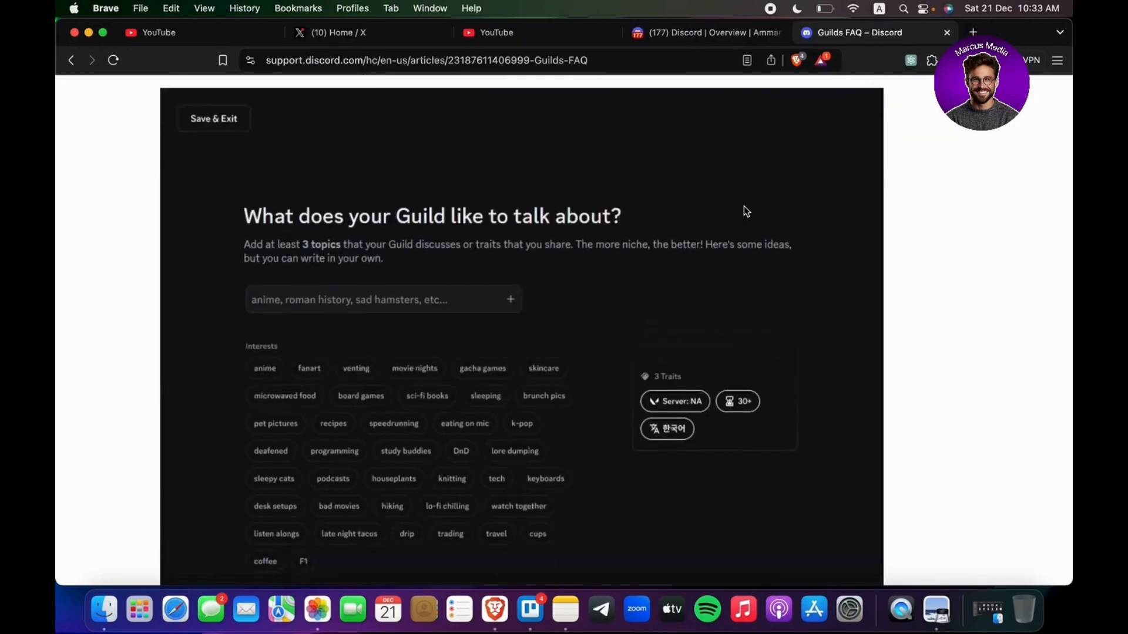
pyautogui.scroll(-3)
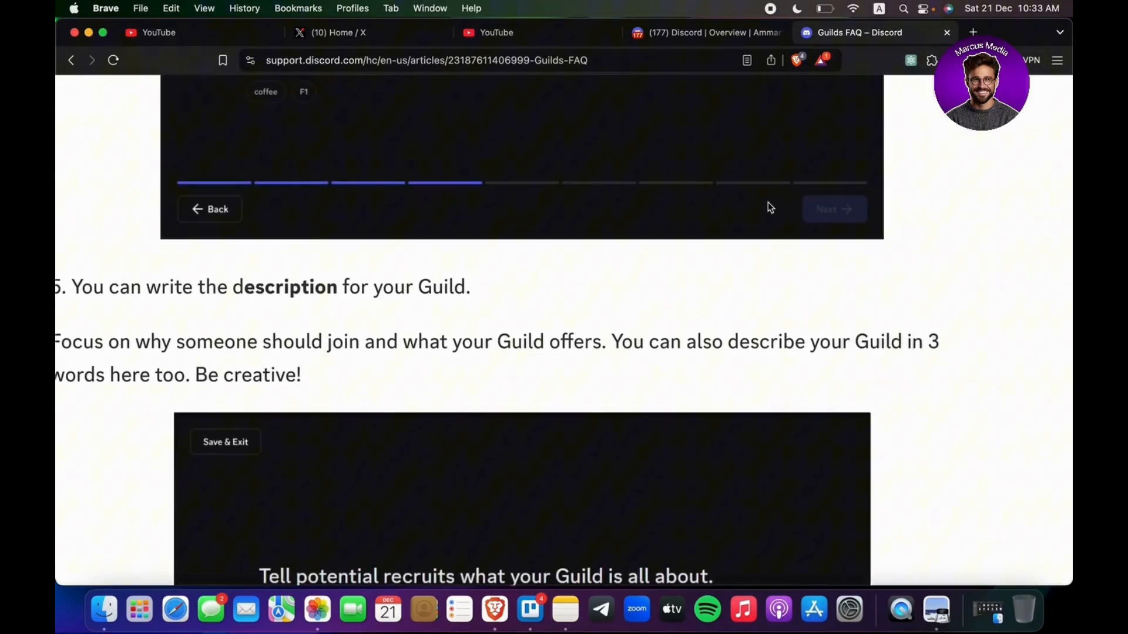
# - Move past the description example to step 6, creating a Guild tag and badge
pyautogui.scroll(-3)
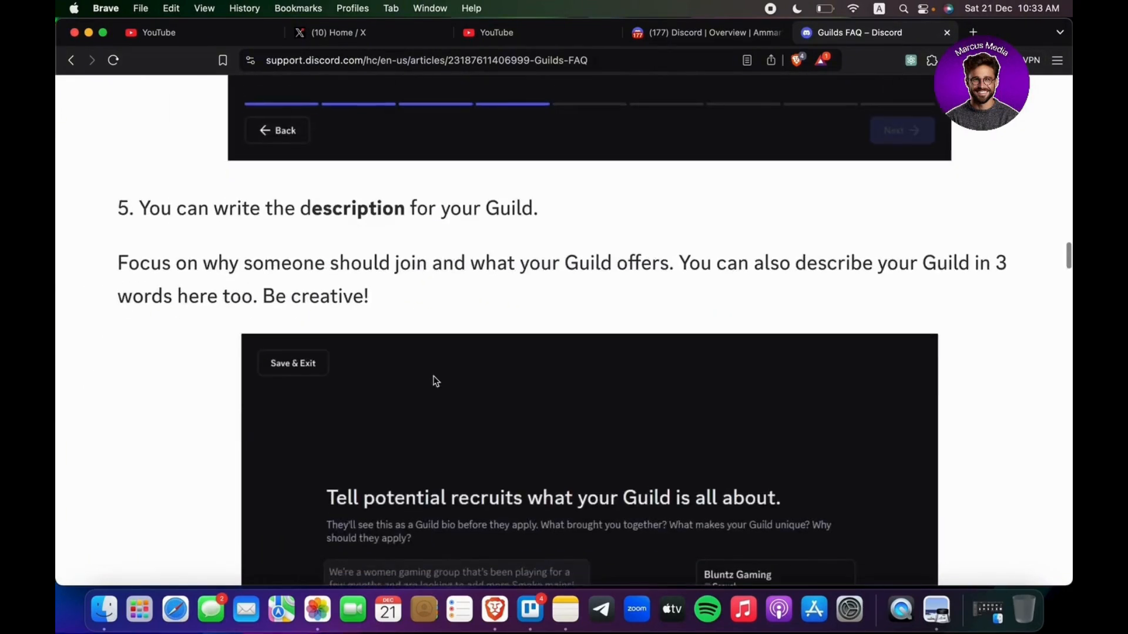
pyautogui.scroll(-3)
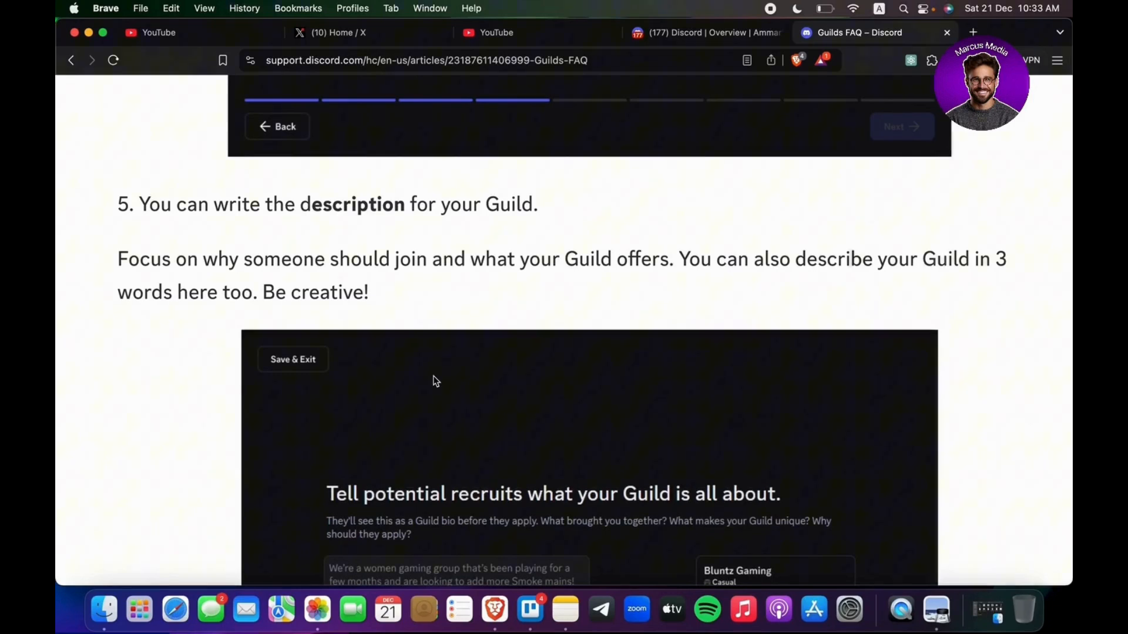
pyautogui.moveTo(528, 446)
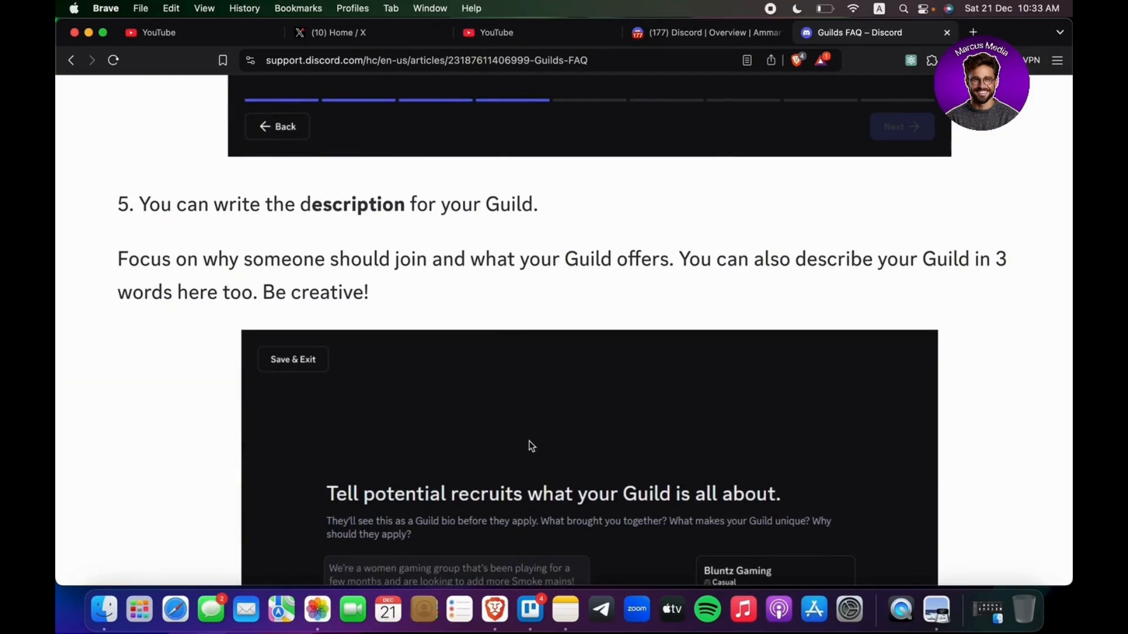
pyautogui.moveTo(806, 399)
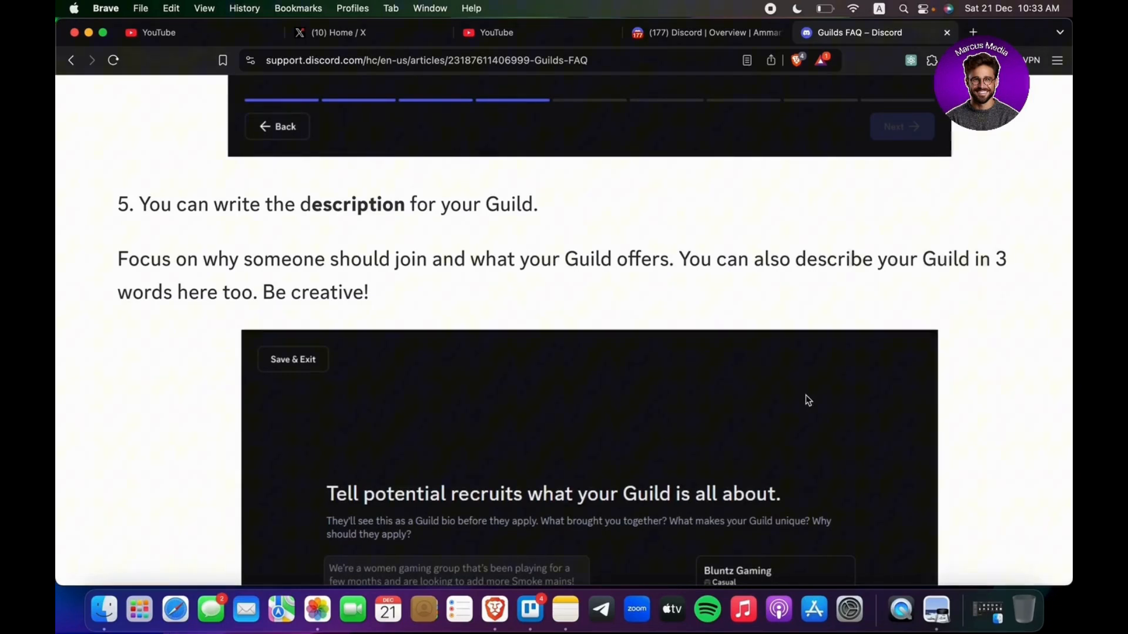
pyautogui.scroll(-3)
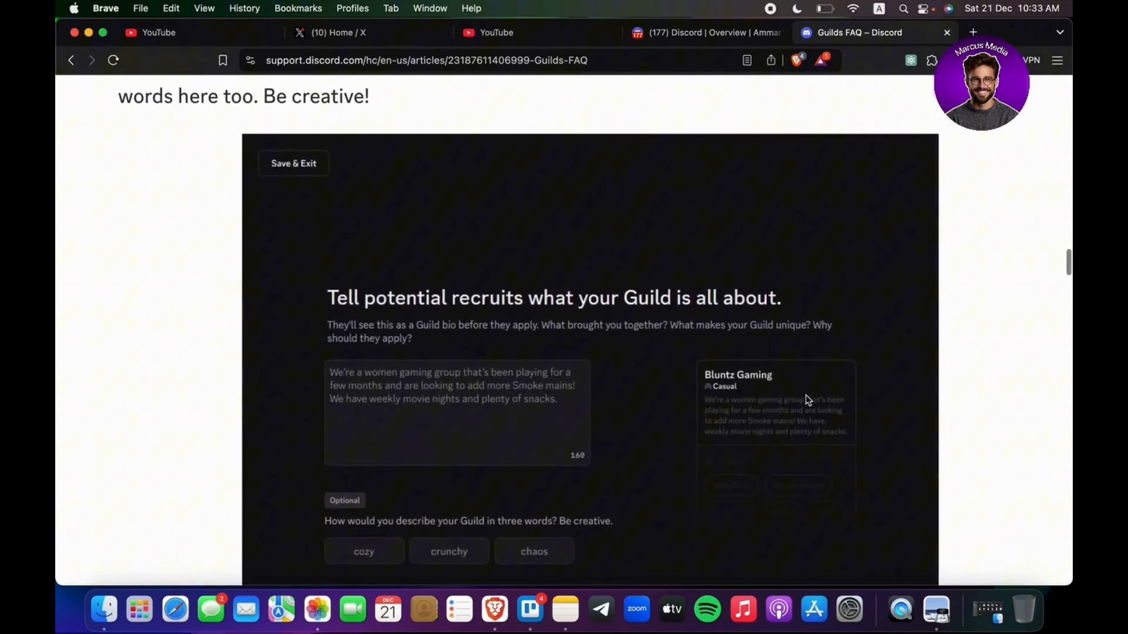
pyautogui.scroll(3)
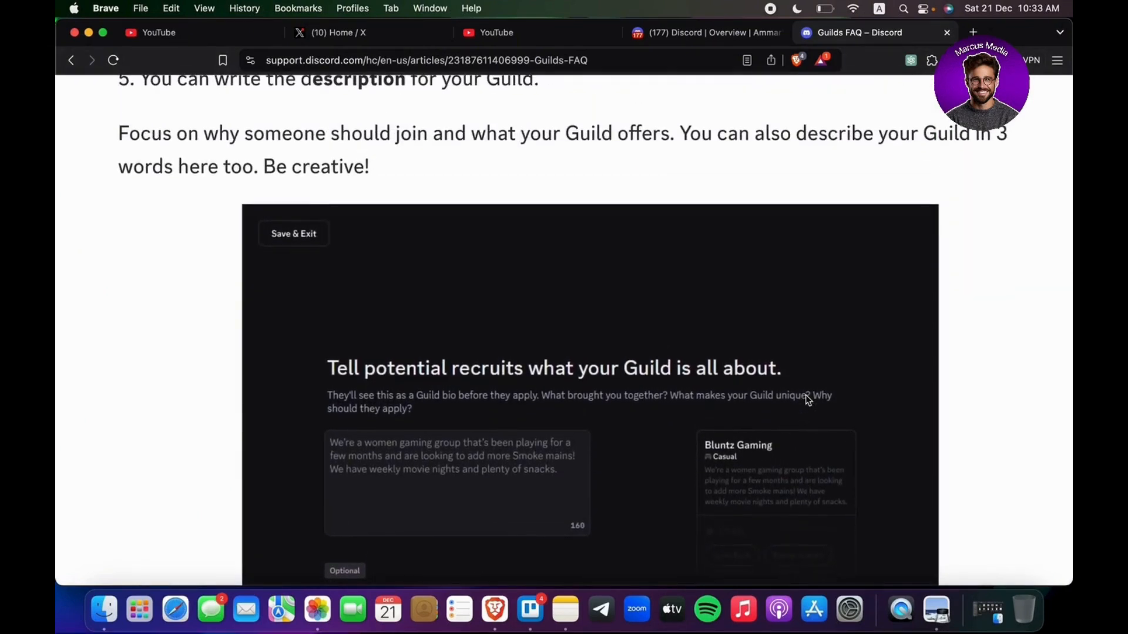
pyautogui.scroll(-3)
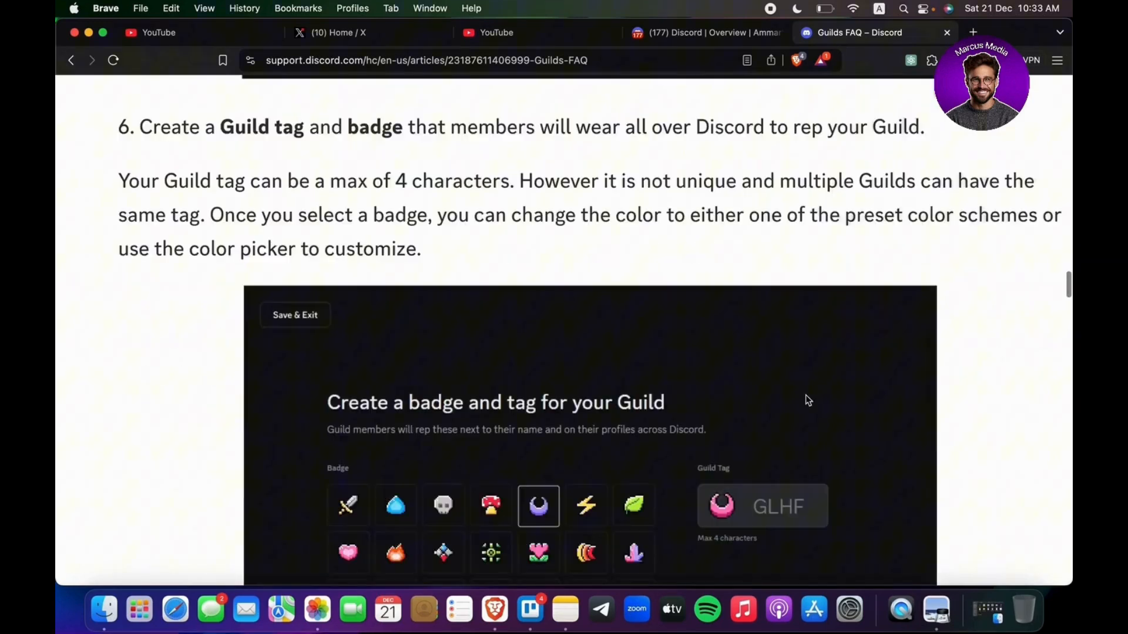
pyautogui.moveTo(304, 209)
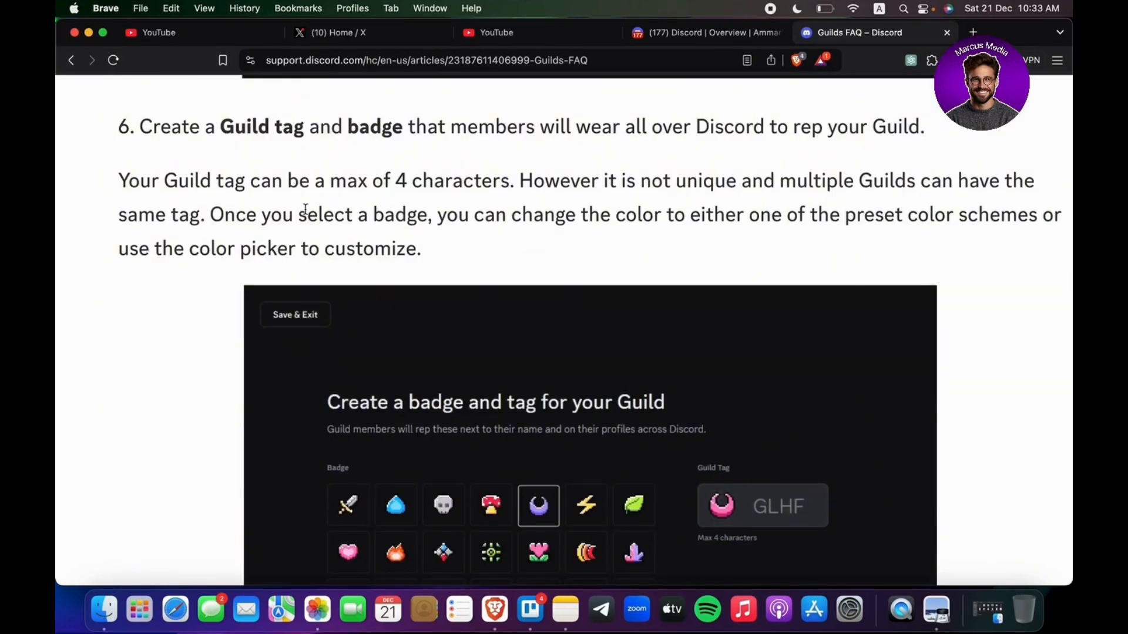
pyautogui.moveTo(617, 153)
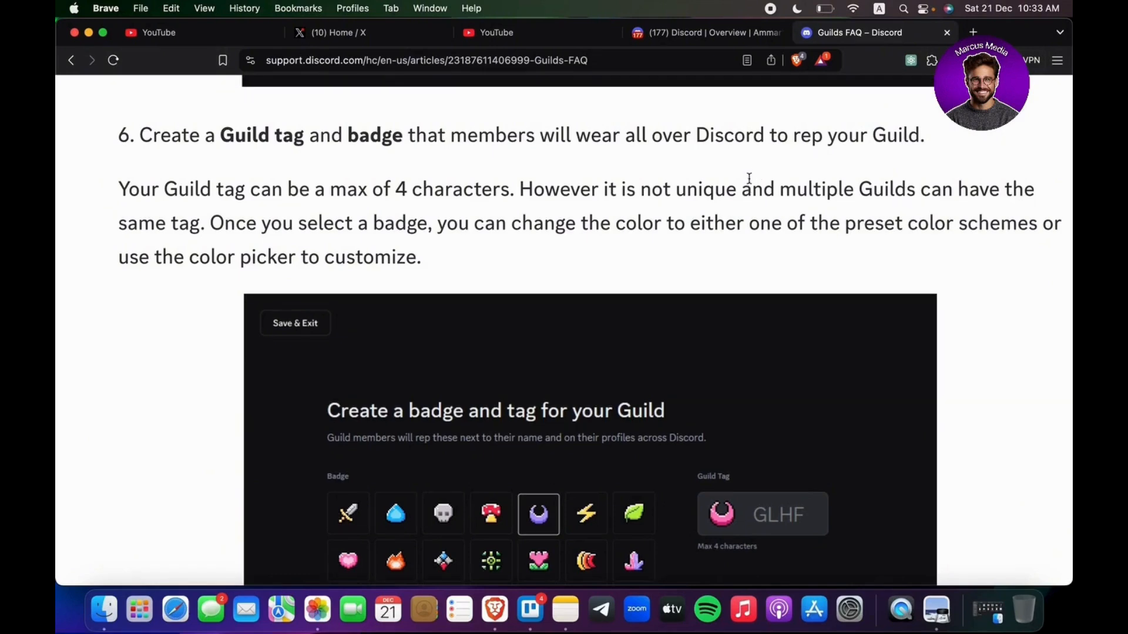
# - Move past the badge colours screenshot to step 7, banner colour scheme and style
pyautogui.scroll(-3)
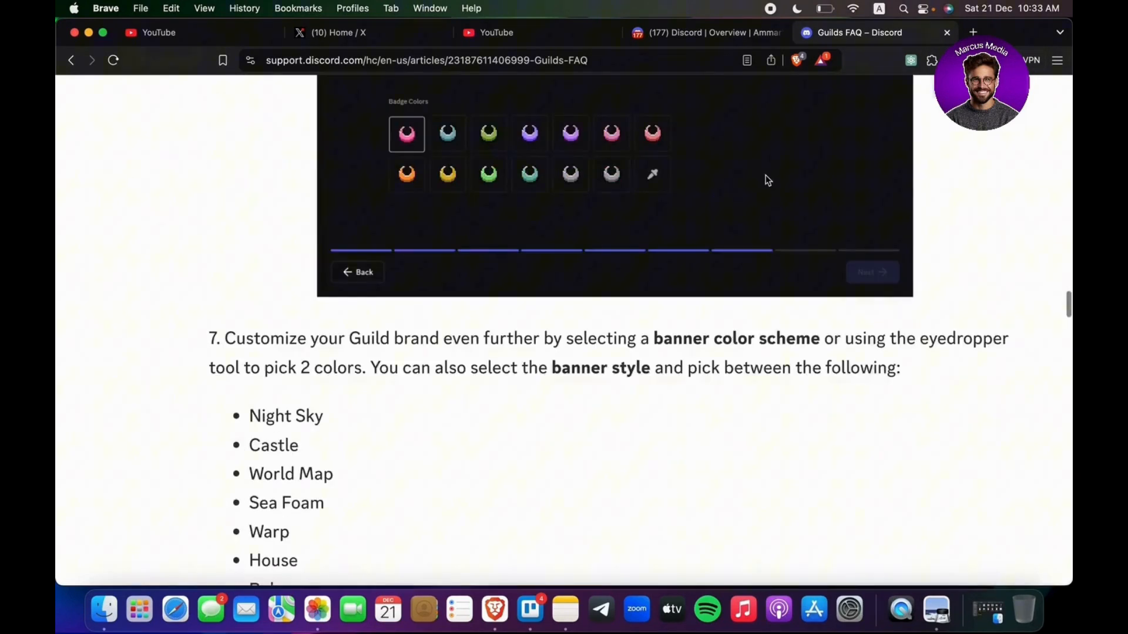
# - Move past the Customize your Guild's look screenshot to step 8, application questions
pyautogui.scroll(-3)
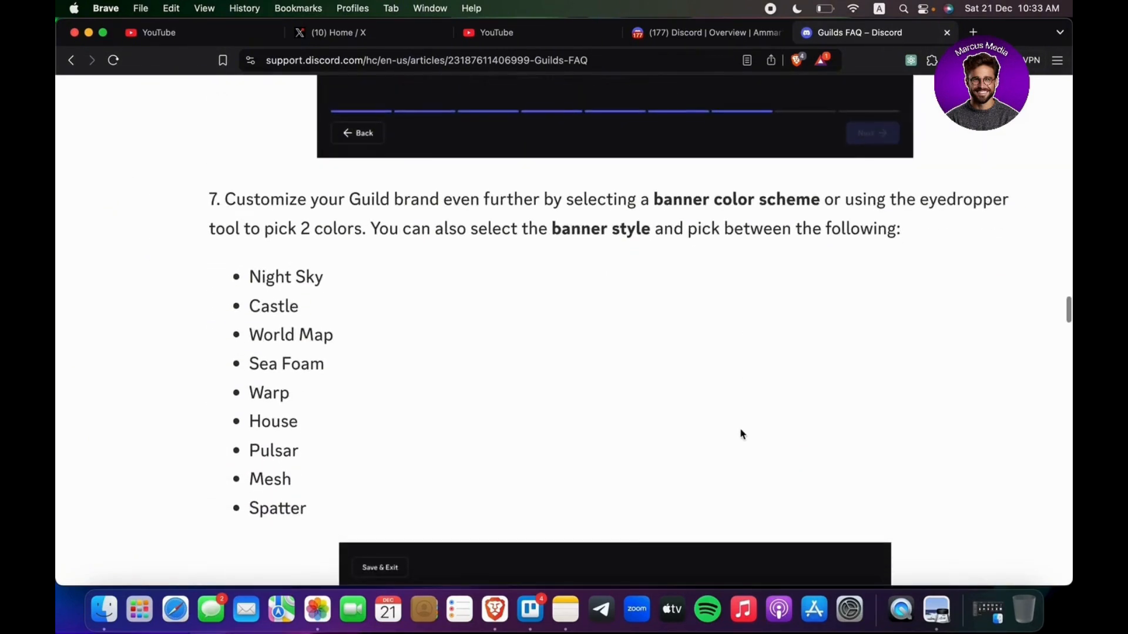
pyautogui.scroll(-3)
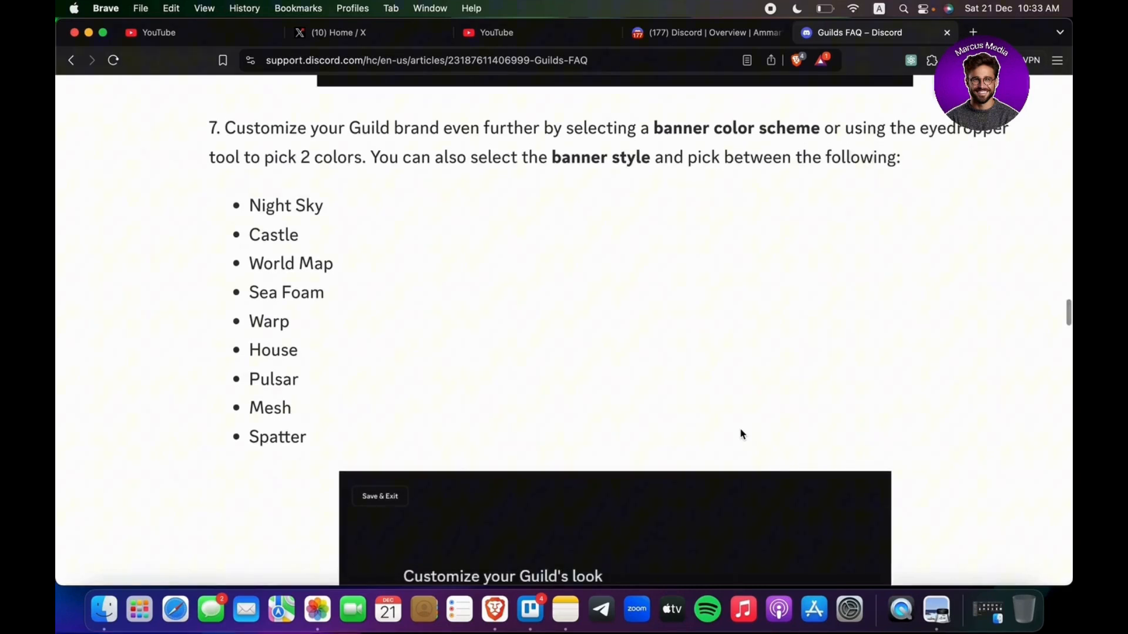
pyautogui.scroll(-3)
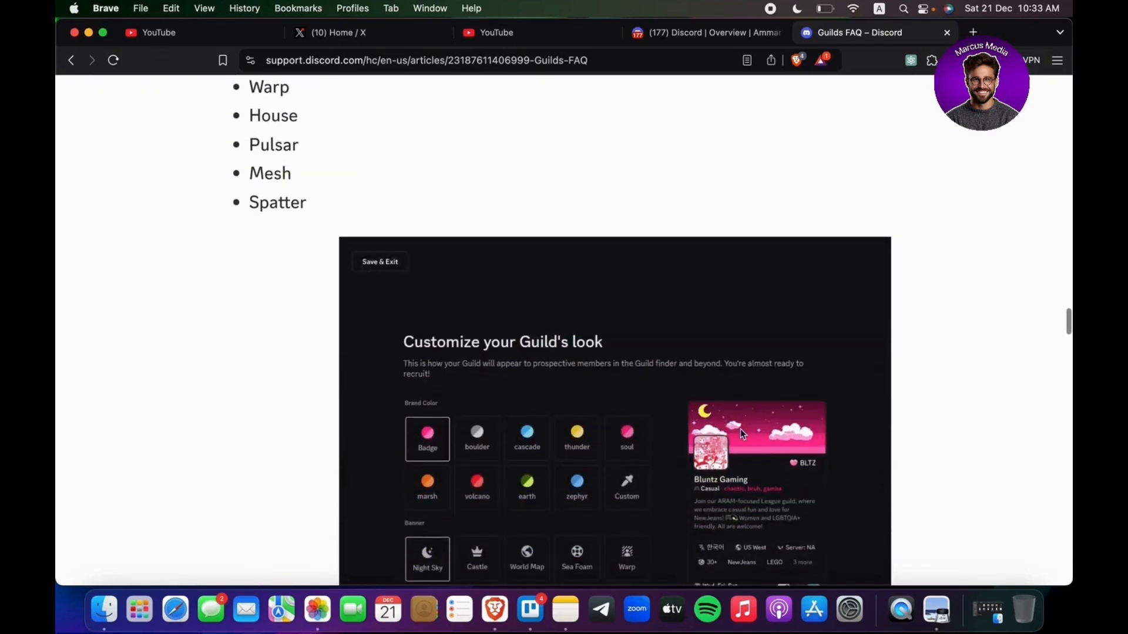
pyautogui.scroll(-3)
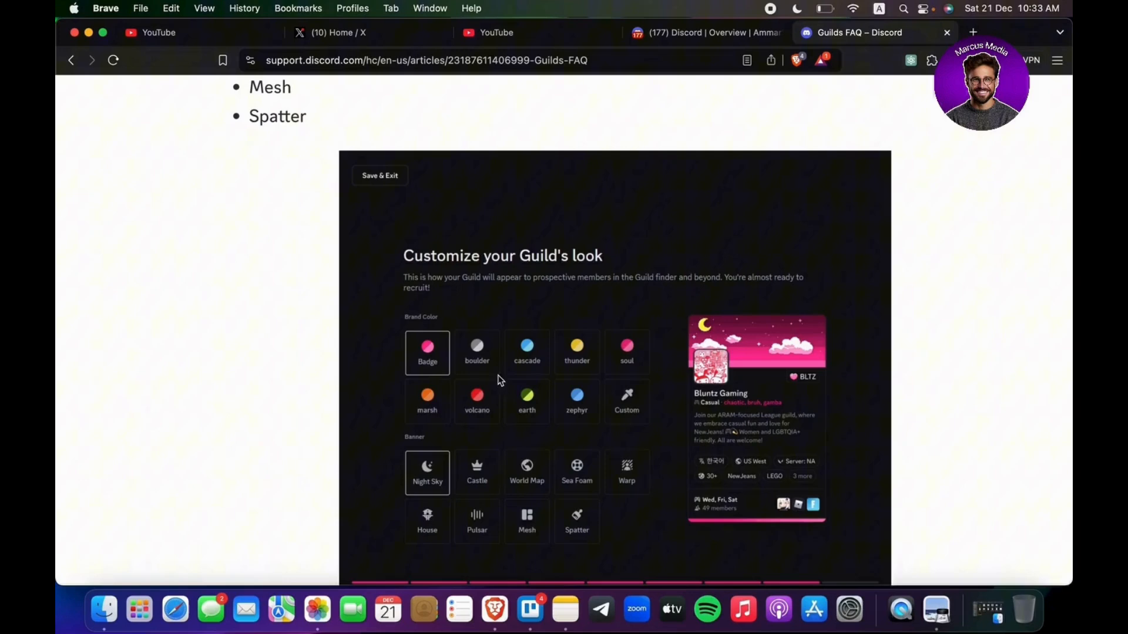
pyautogui.moveTo(509, 474)
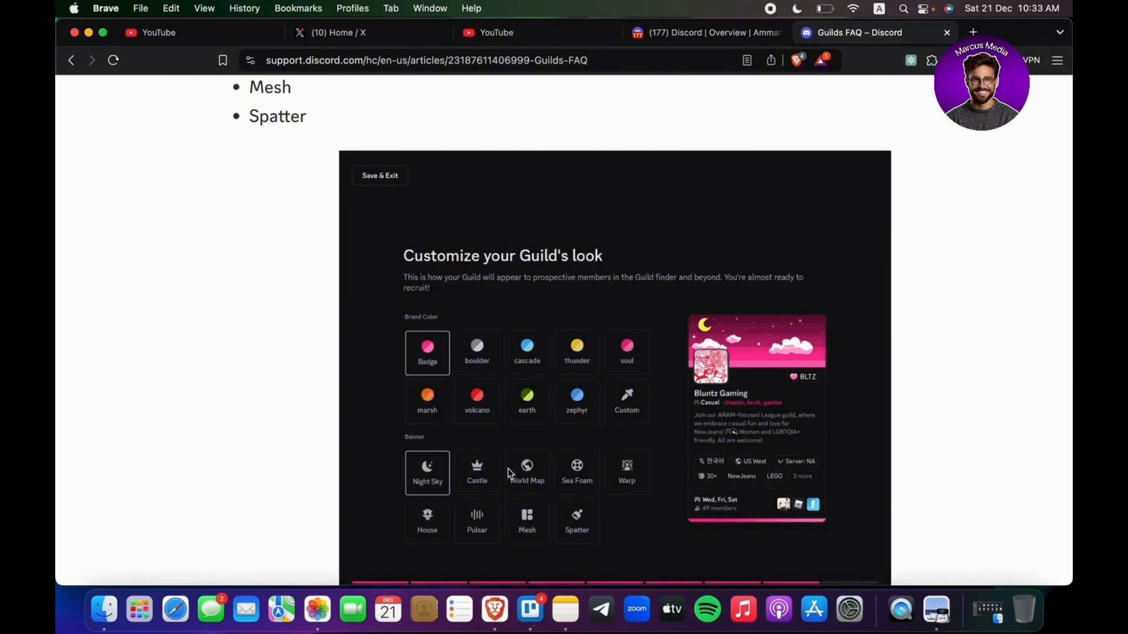
pyautogui.scroll(-3)
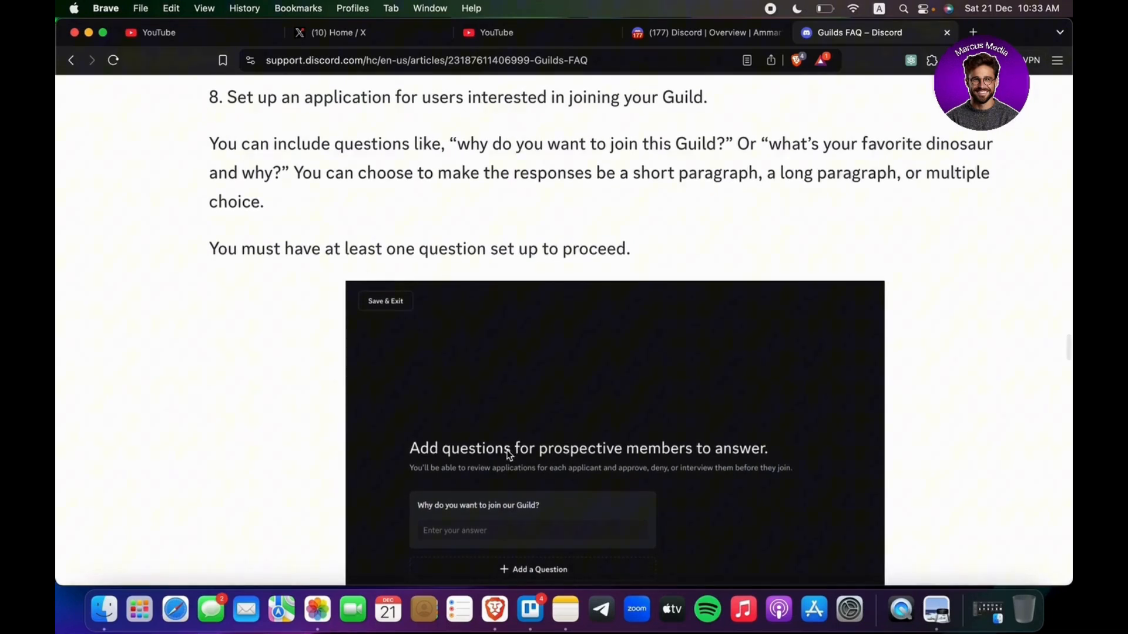
# - Reach step 9, signing the charter, and the How To Make Changes To Your Guild heading
pyautogui.scroll(-3)
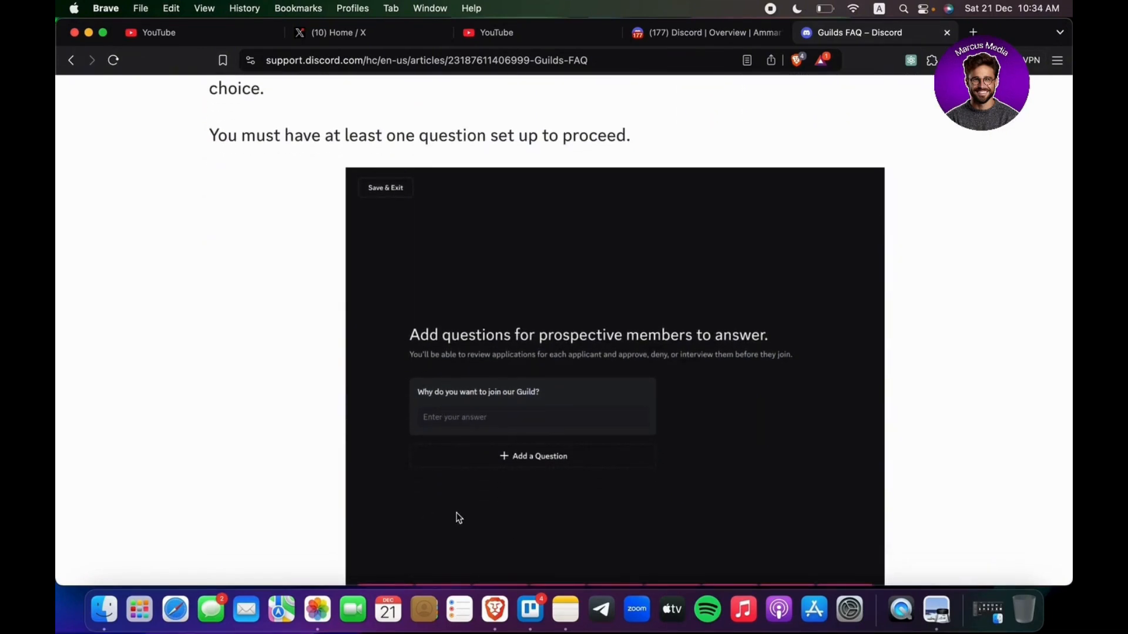
pyautogui.scroll(-3)
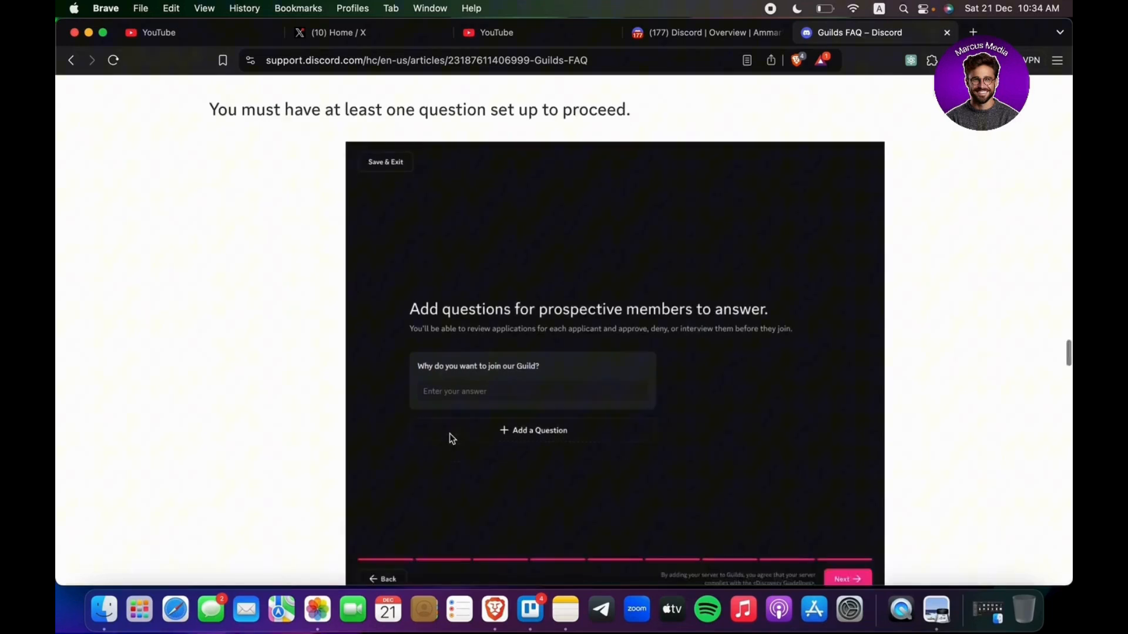
pyautogui.scroll(-3)
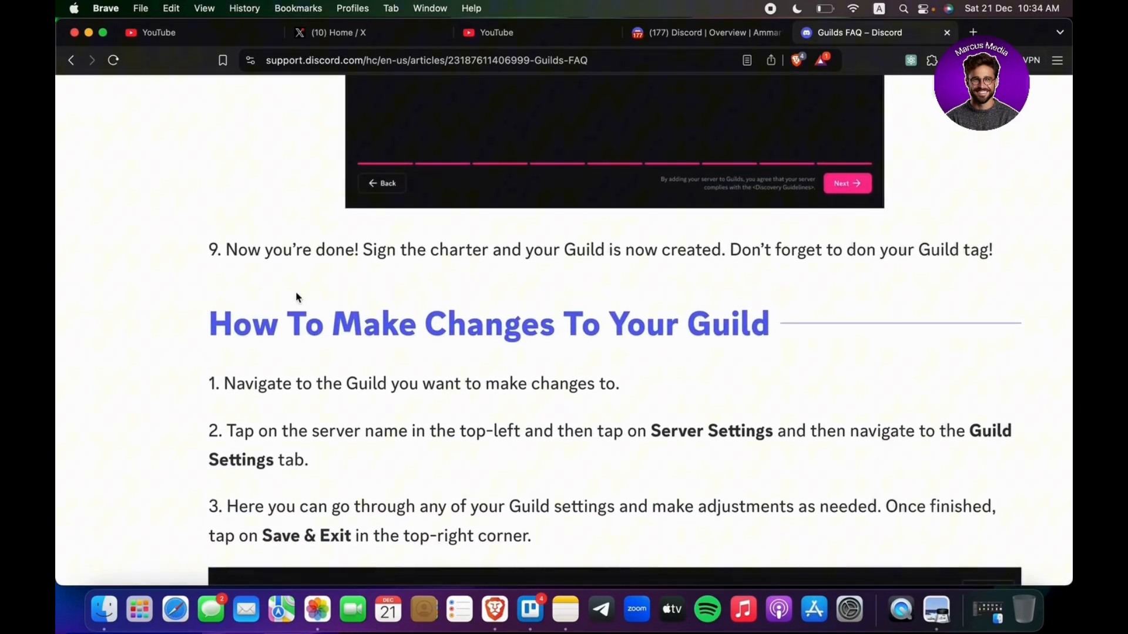
pyautogui.moveTo(435, 281)
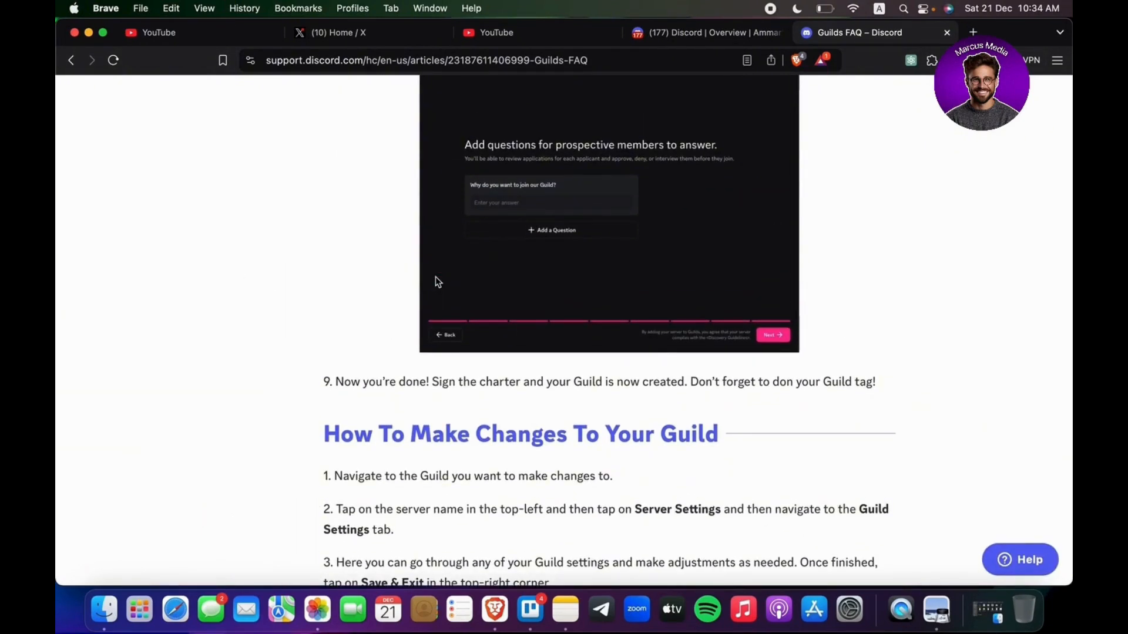
# - Move back up the article and open the server settings screenshot with Guild Settings in Preview
pyautogui.scroll(3)
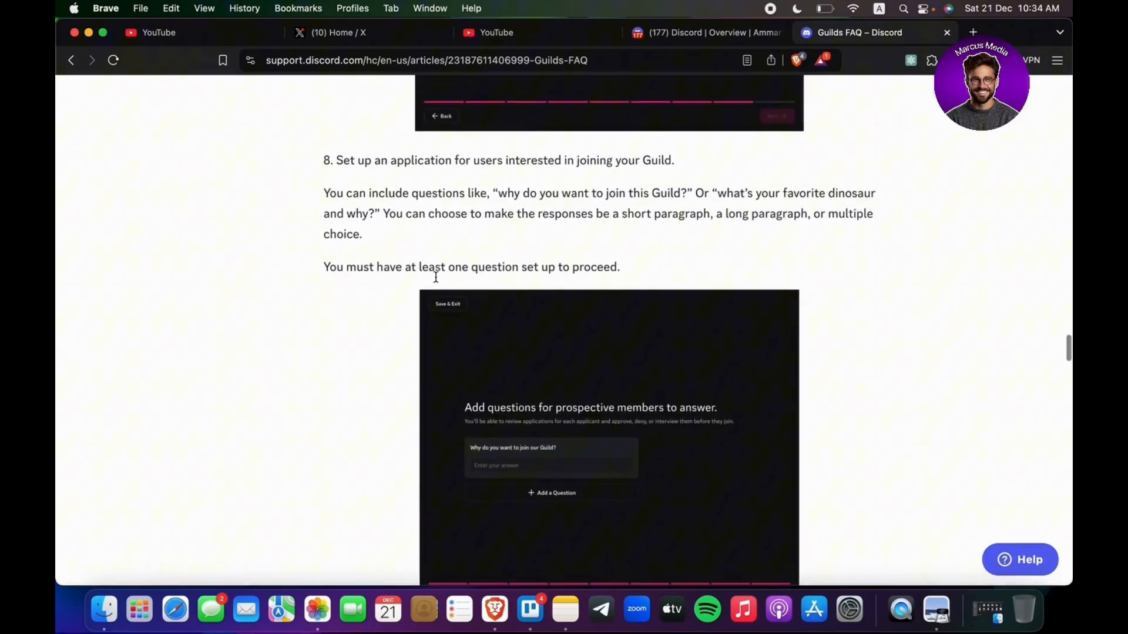
pyautogui.scroll(3)
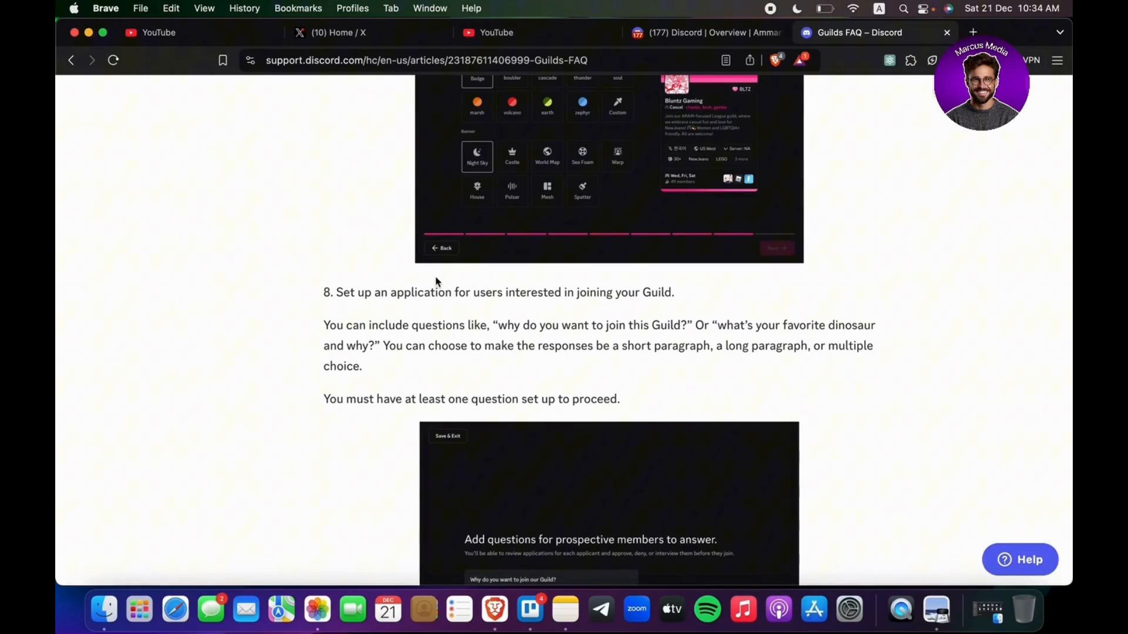
pyautogui.click(935, 610)
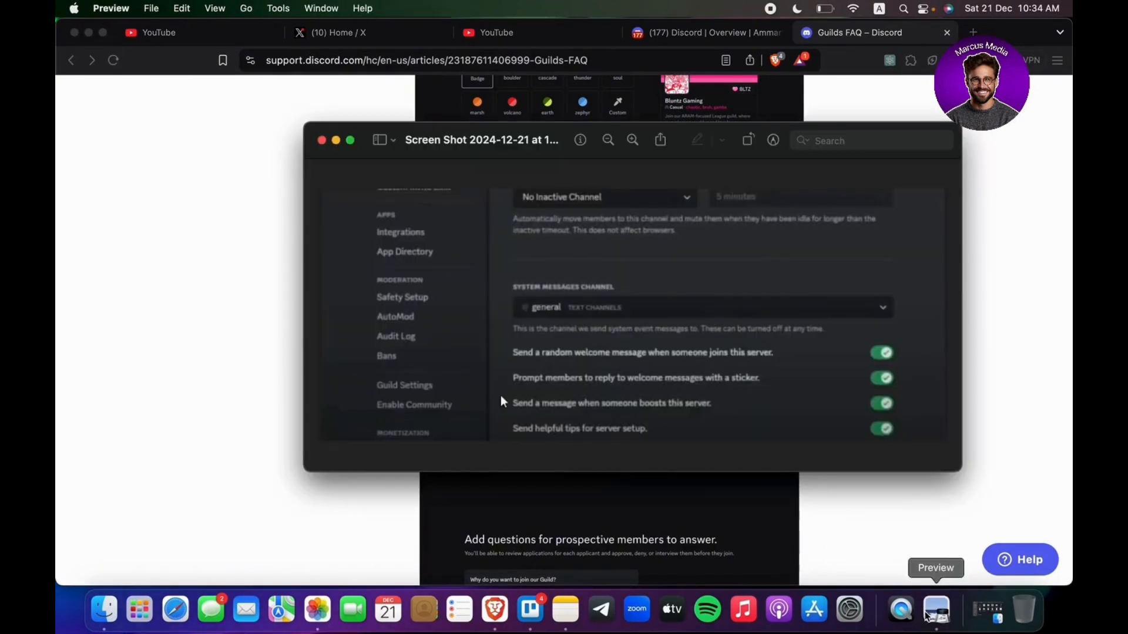